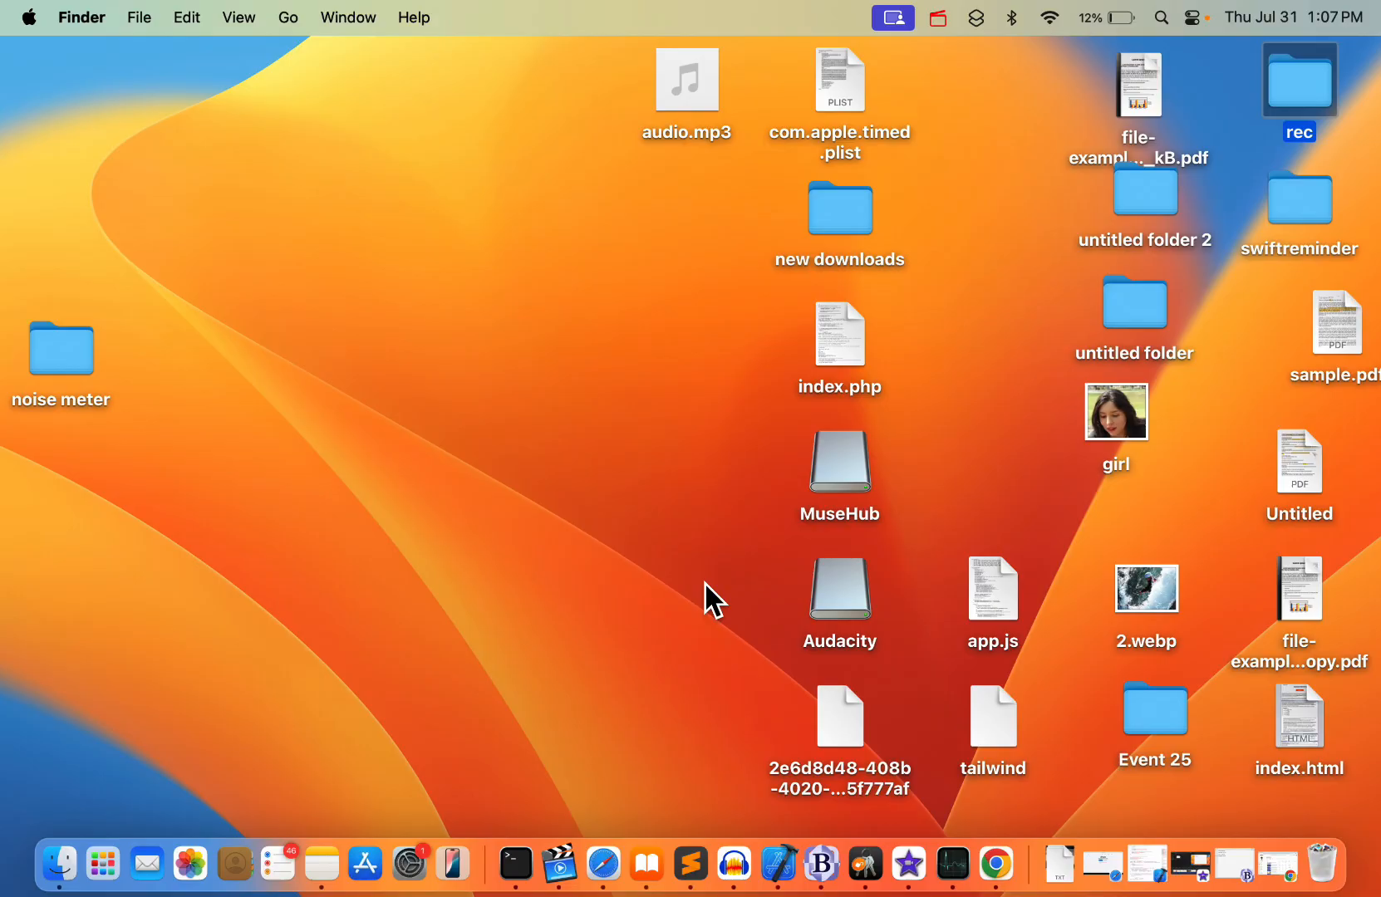
mouse_move(371, 445)
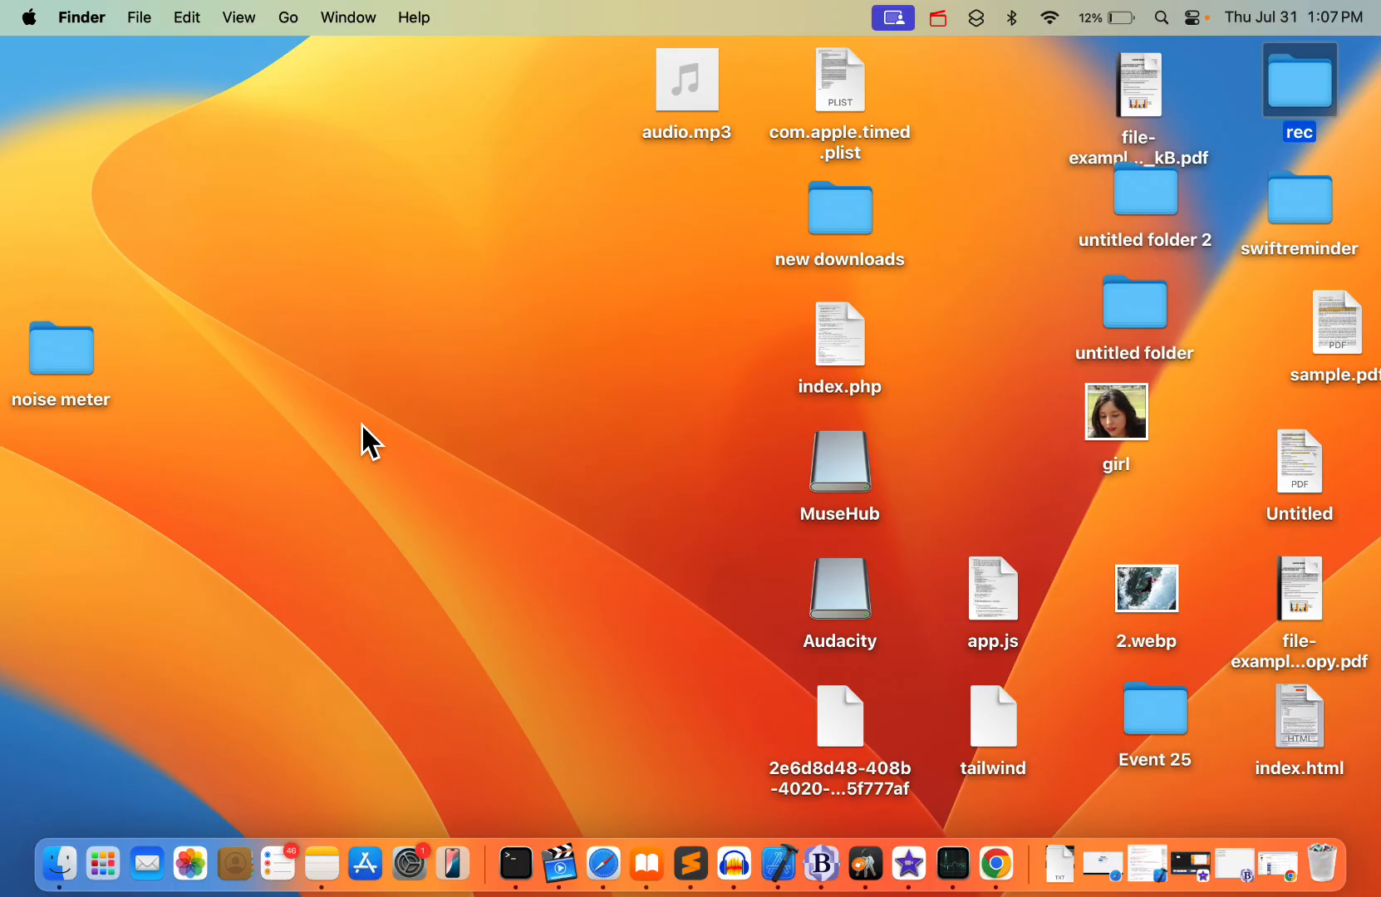
Show the Apple menu from the Finder menu bar.
left_click(29, 16)
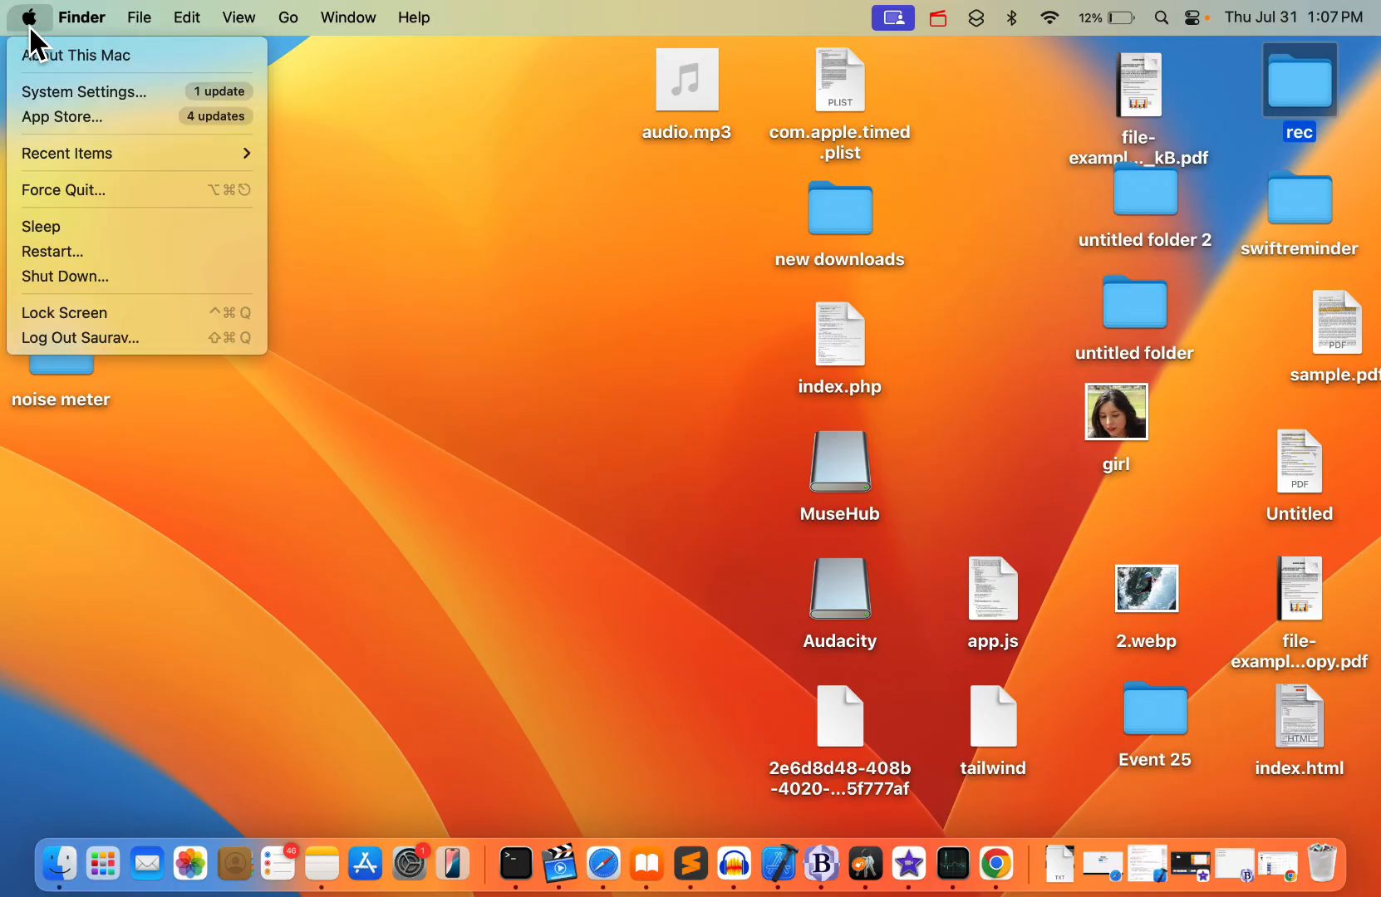
mouse_move(120, 91)
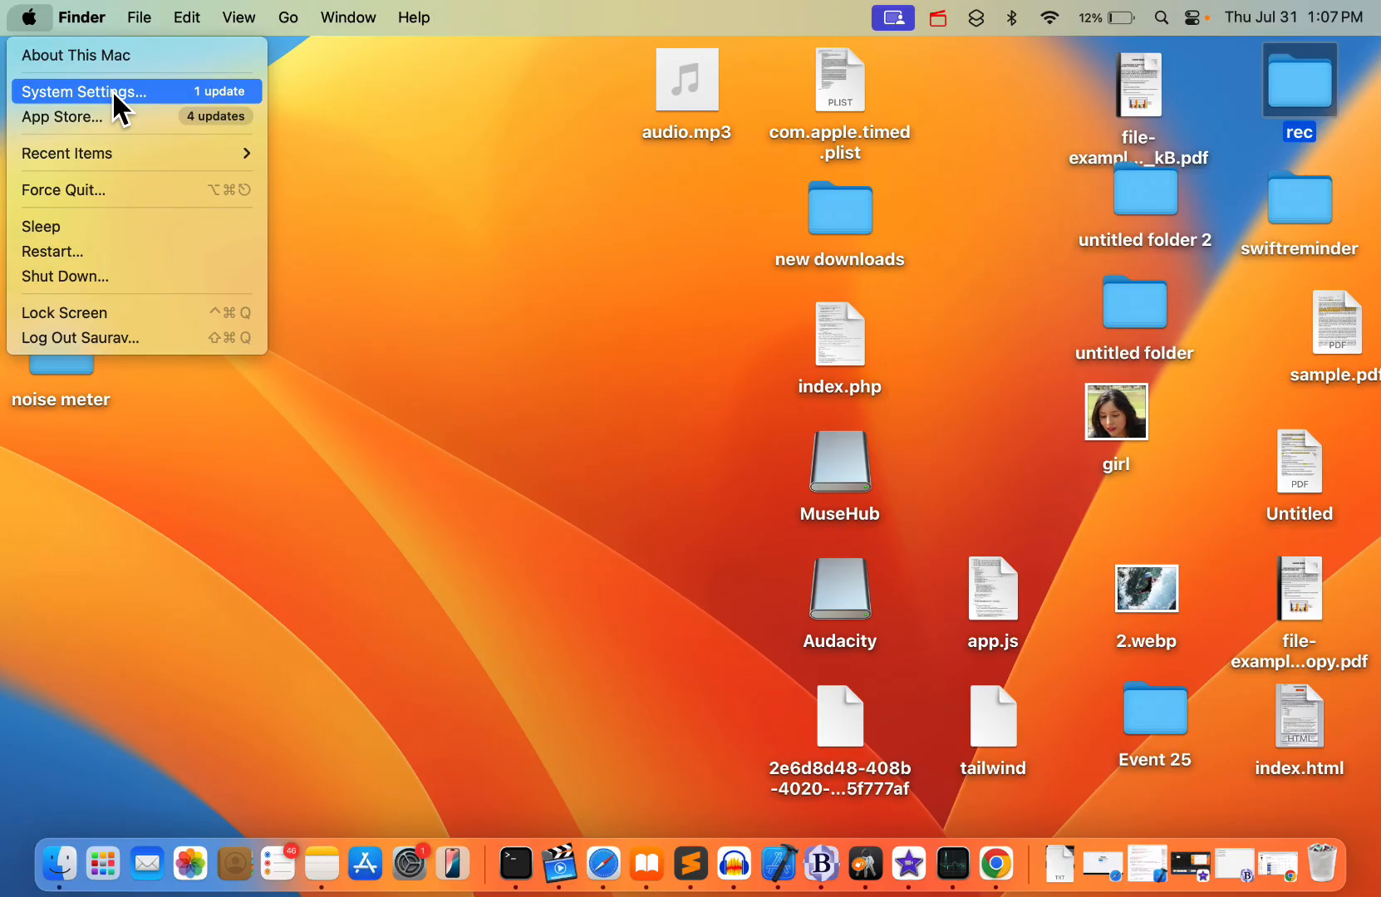
Launch System Settings and reach the Spotlight page by searching 'SPOT'.
left_click(81, 91)
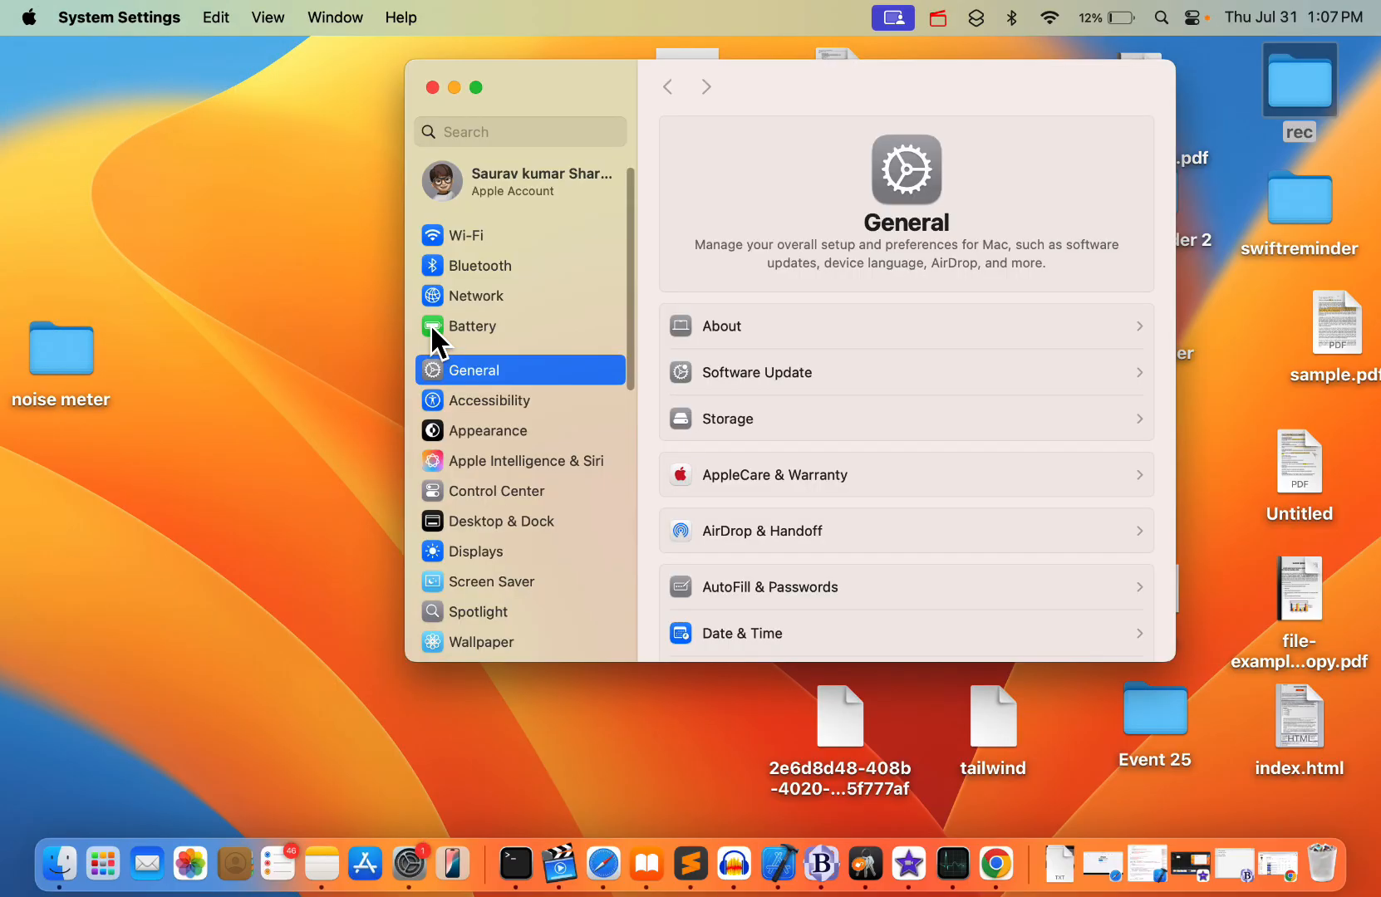
left_click(520, 131)
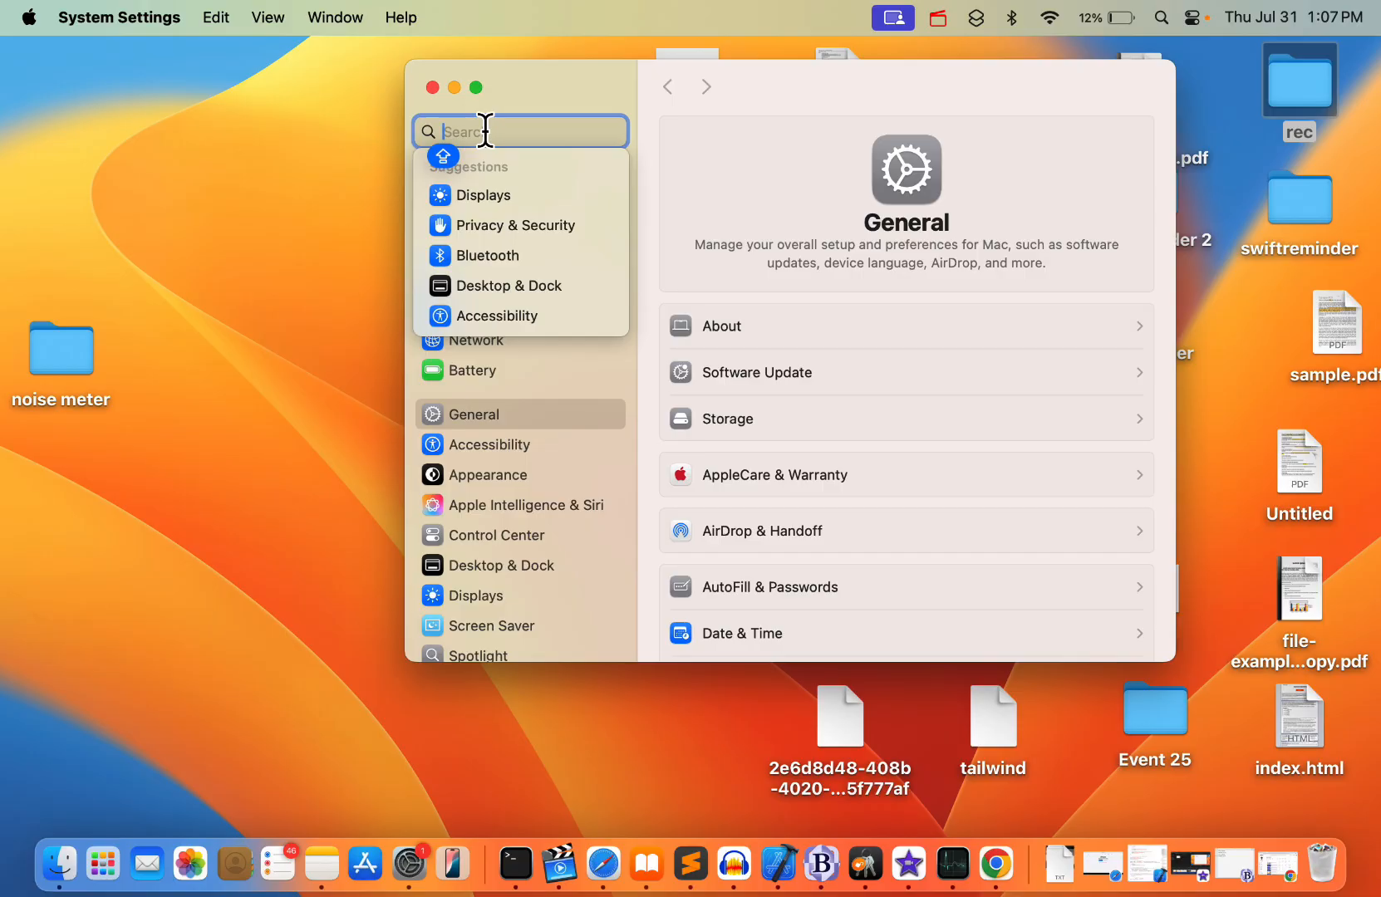
type("SPOT")
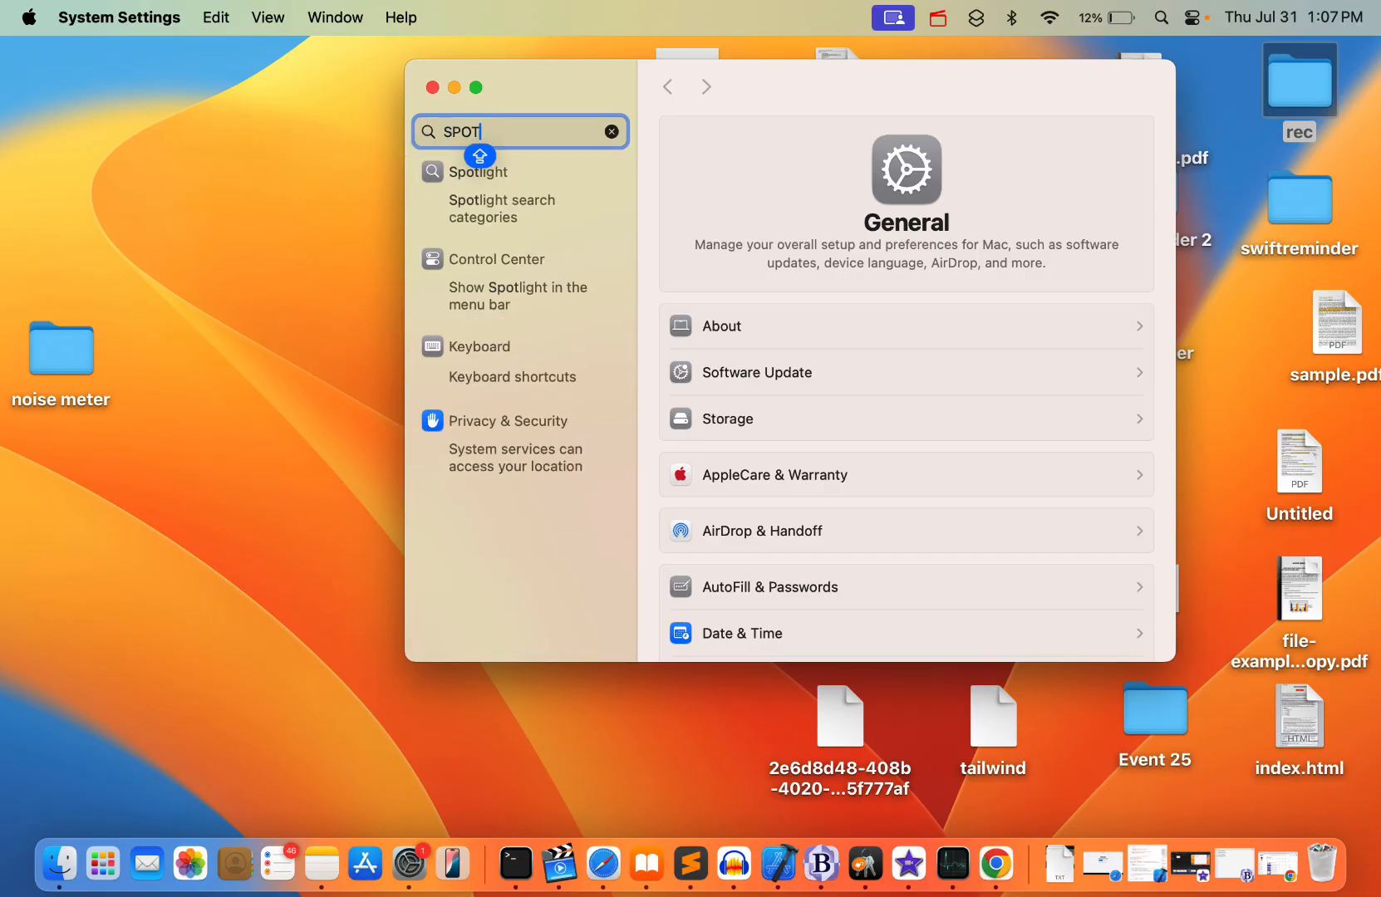
left_click(479, 171)
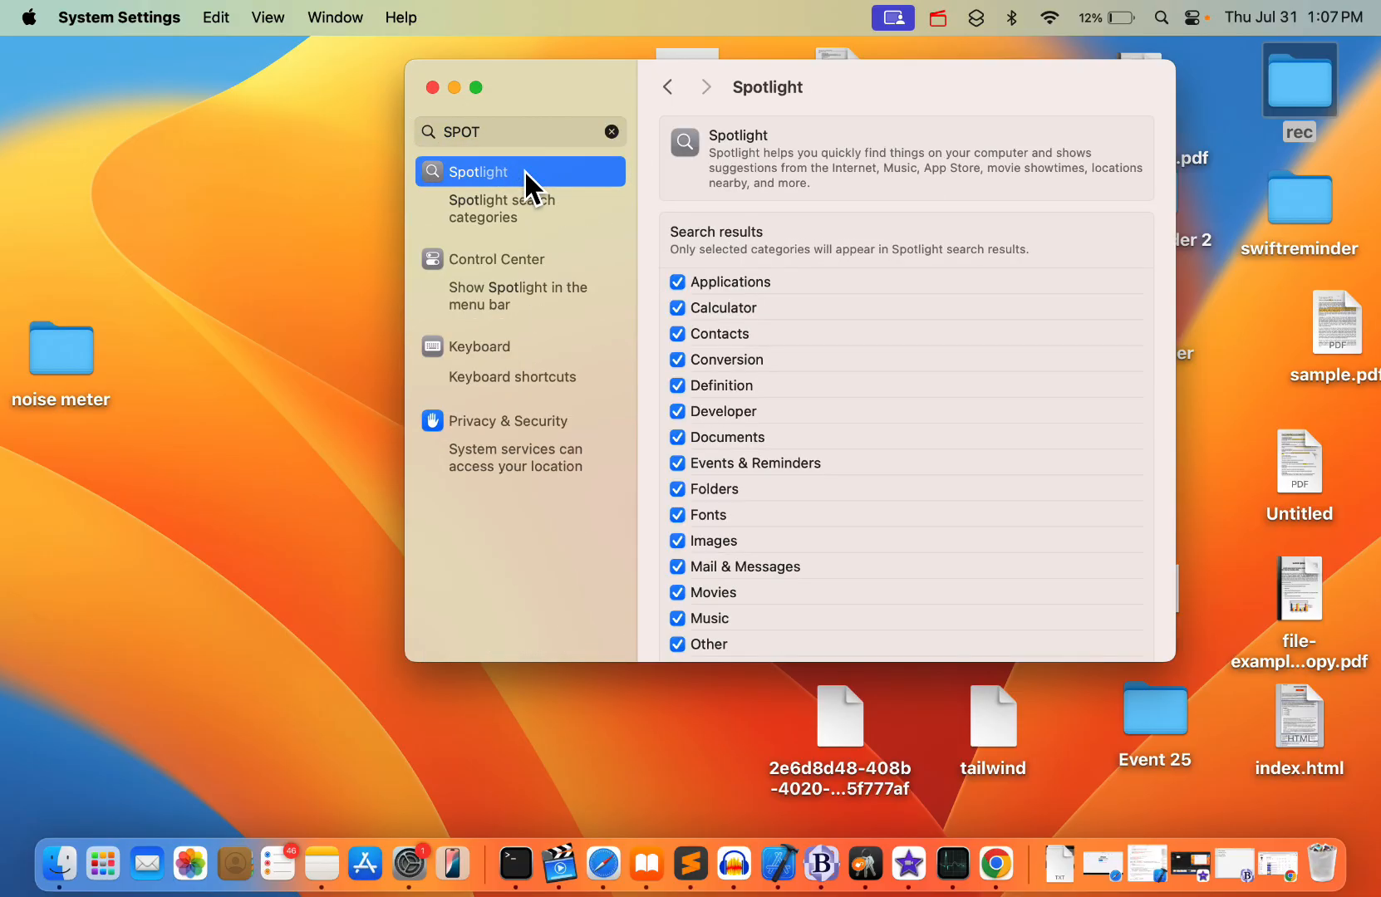
mouse_move(922, 307)
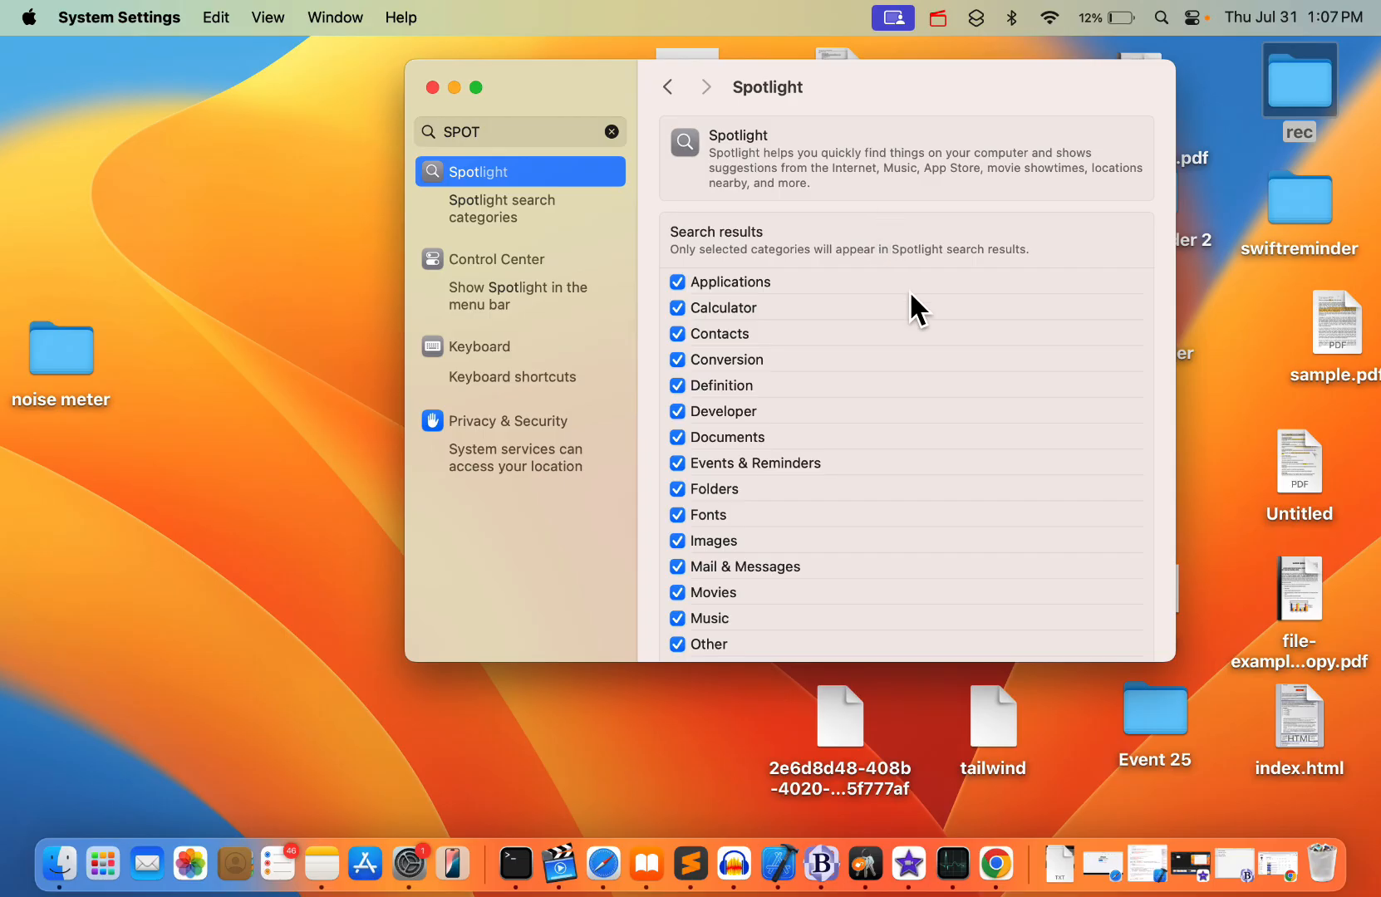
scroll("down", 3)
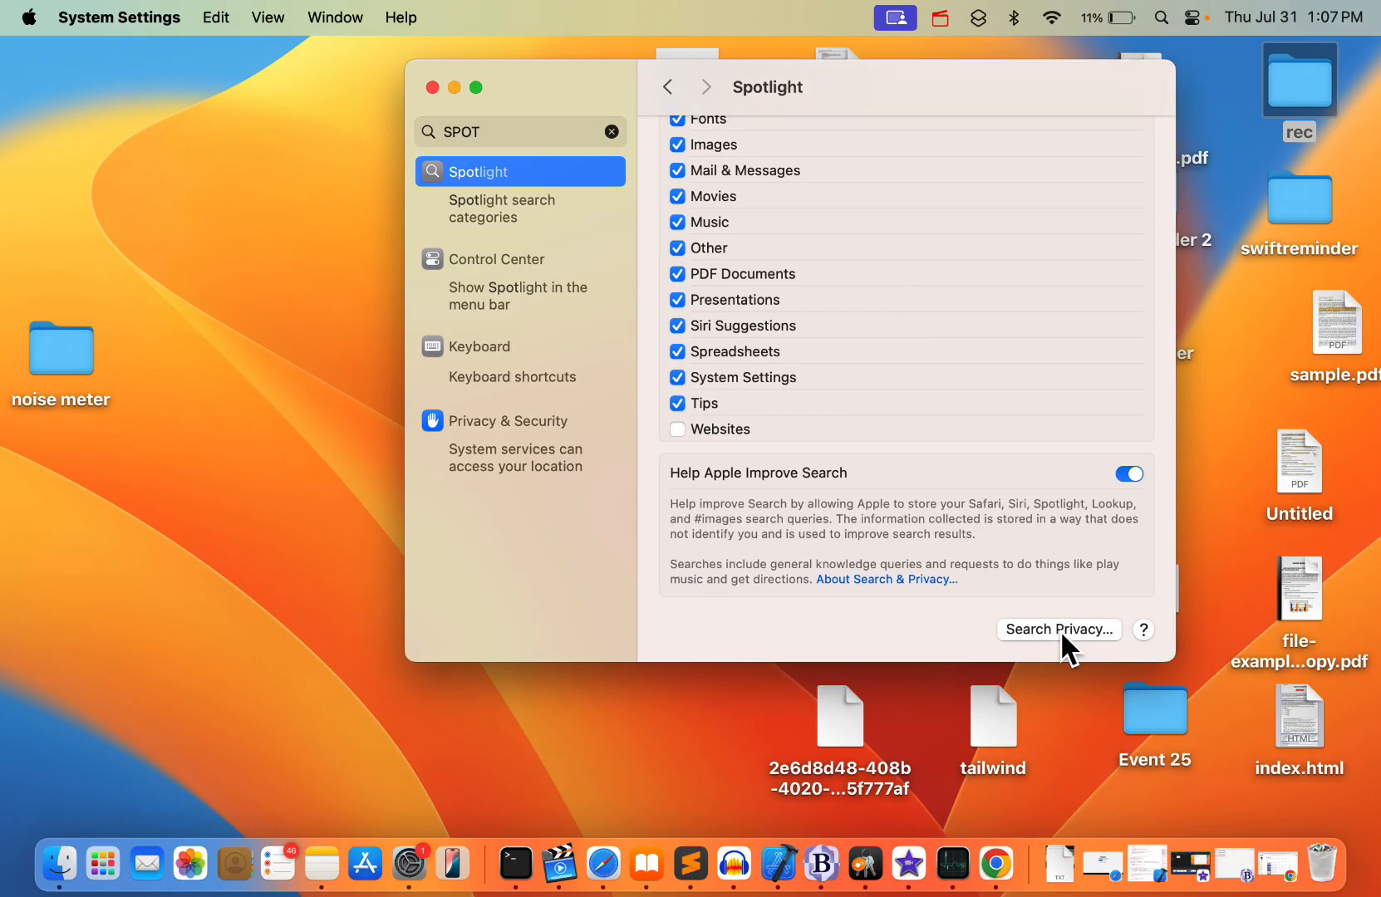
Show Spotlight's Search Privacy list, currently with no excluded locations.
left_click(1059, 628)
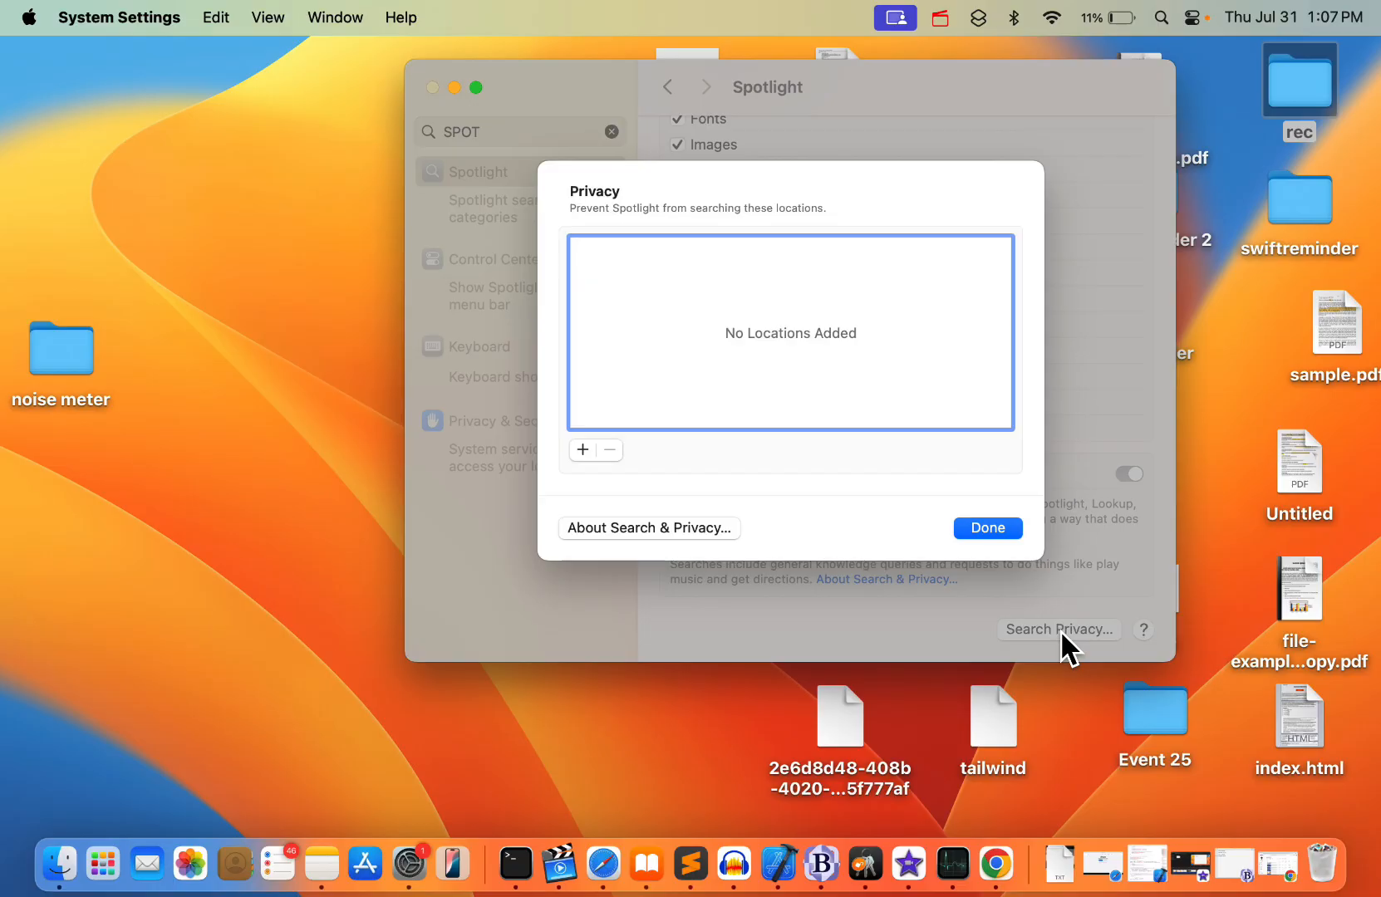
mouse_move(651, 334)
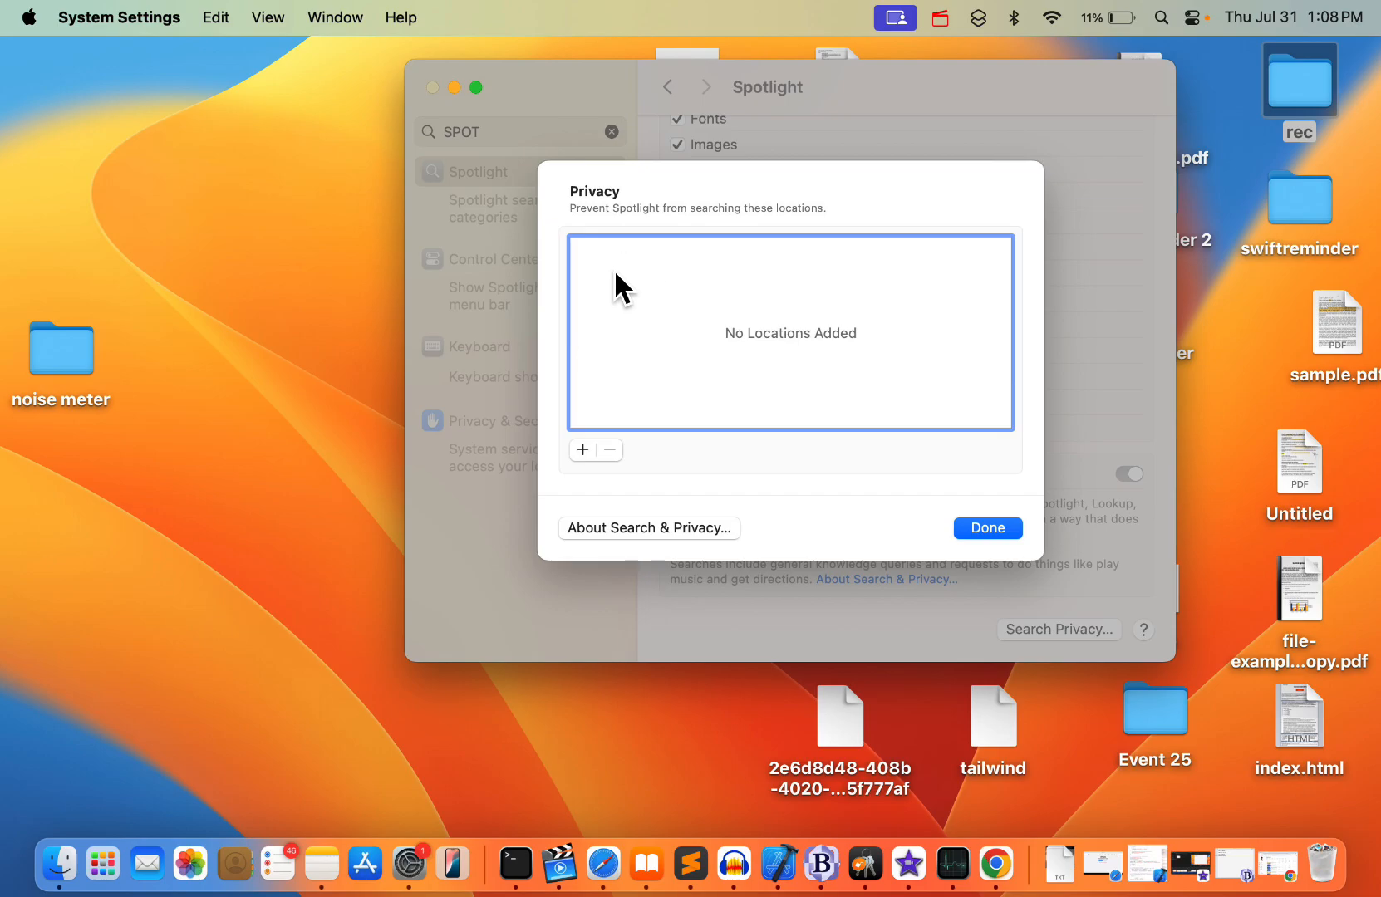
mouse_move(682, 319)
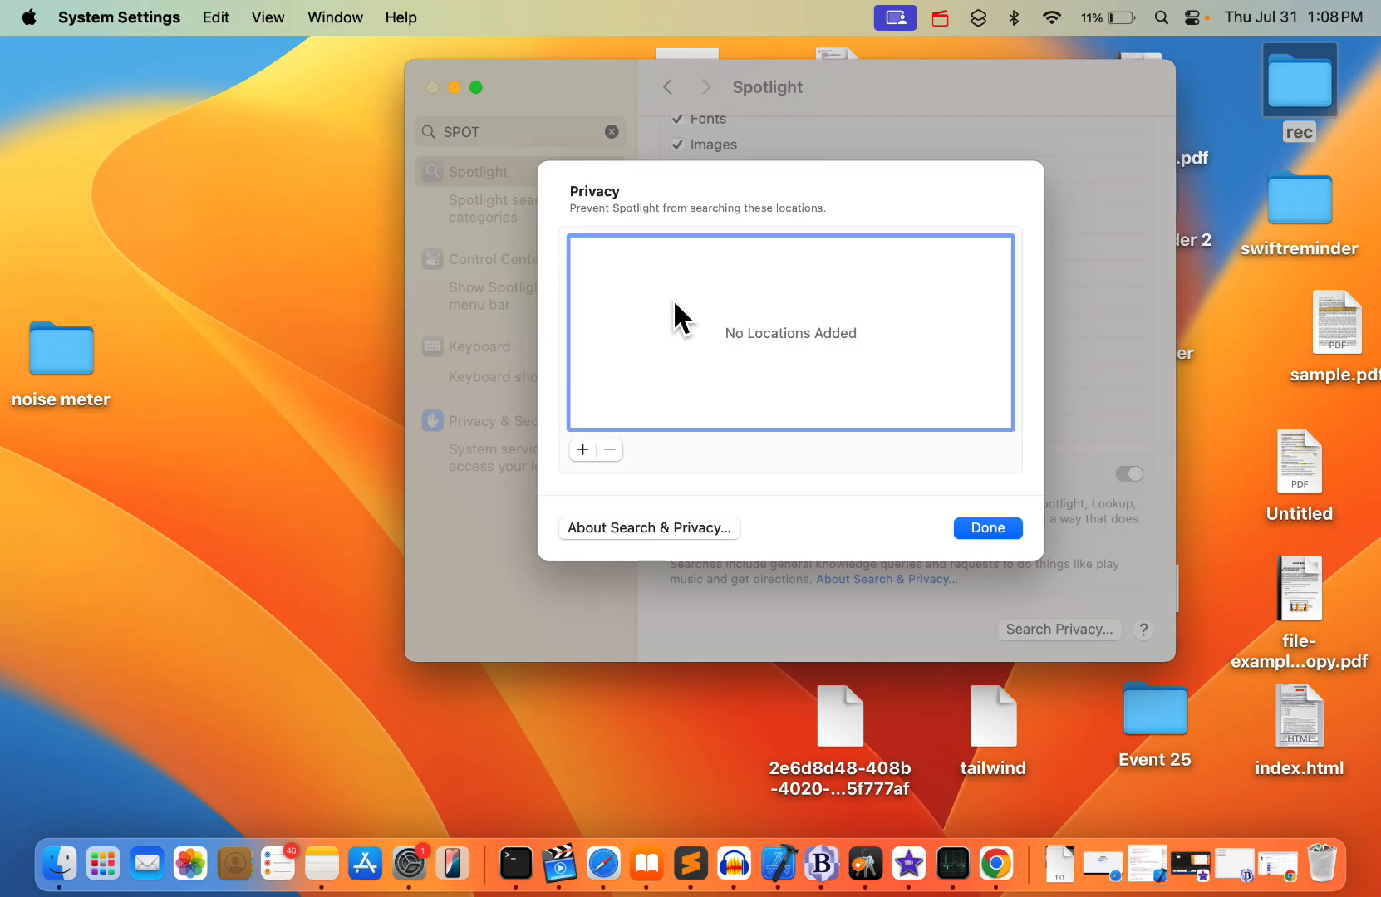
mouse_move(693, 256)
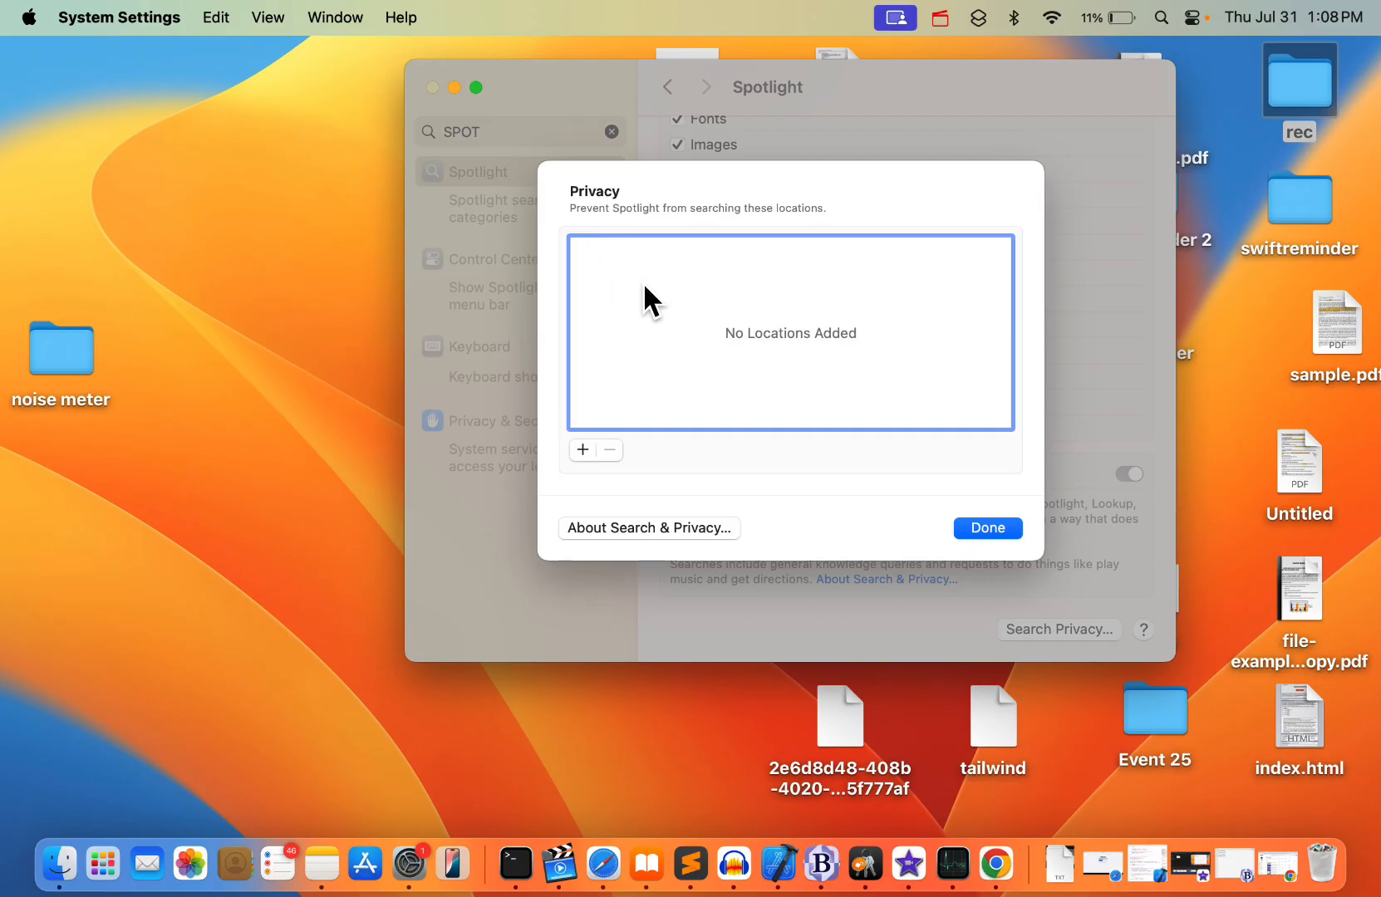
mouse_move(649, 316)
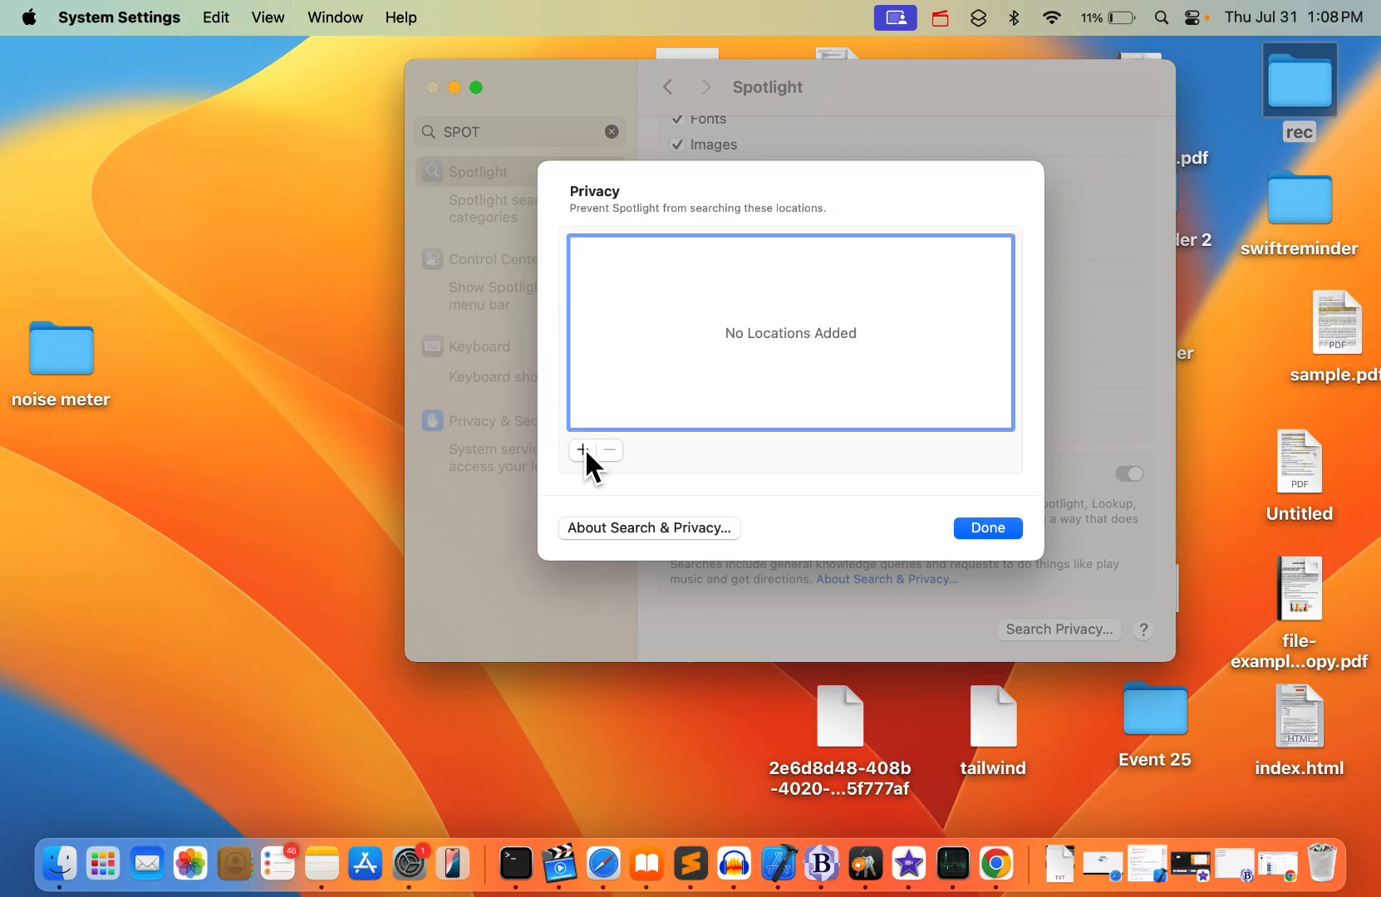
Start adding an excluded location and select the Macintosh HD drive in the chooser.
left_click(580, 450)
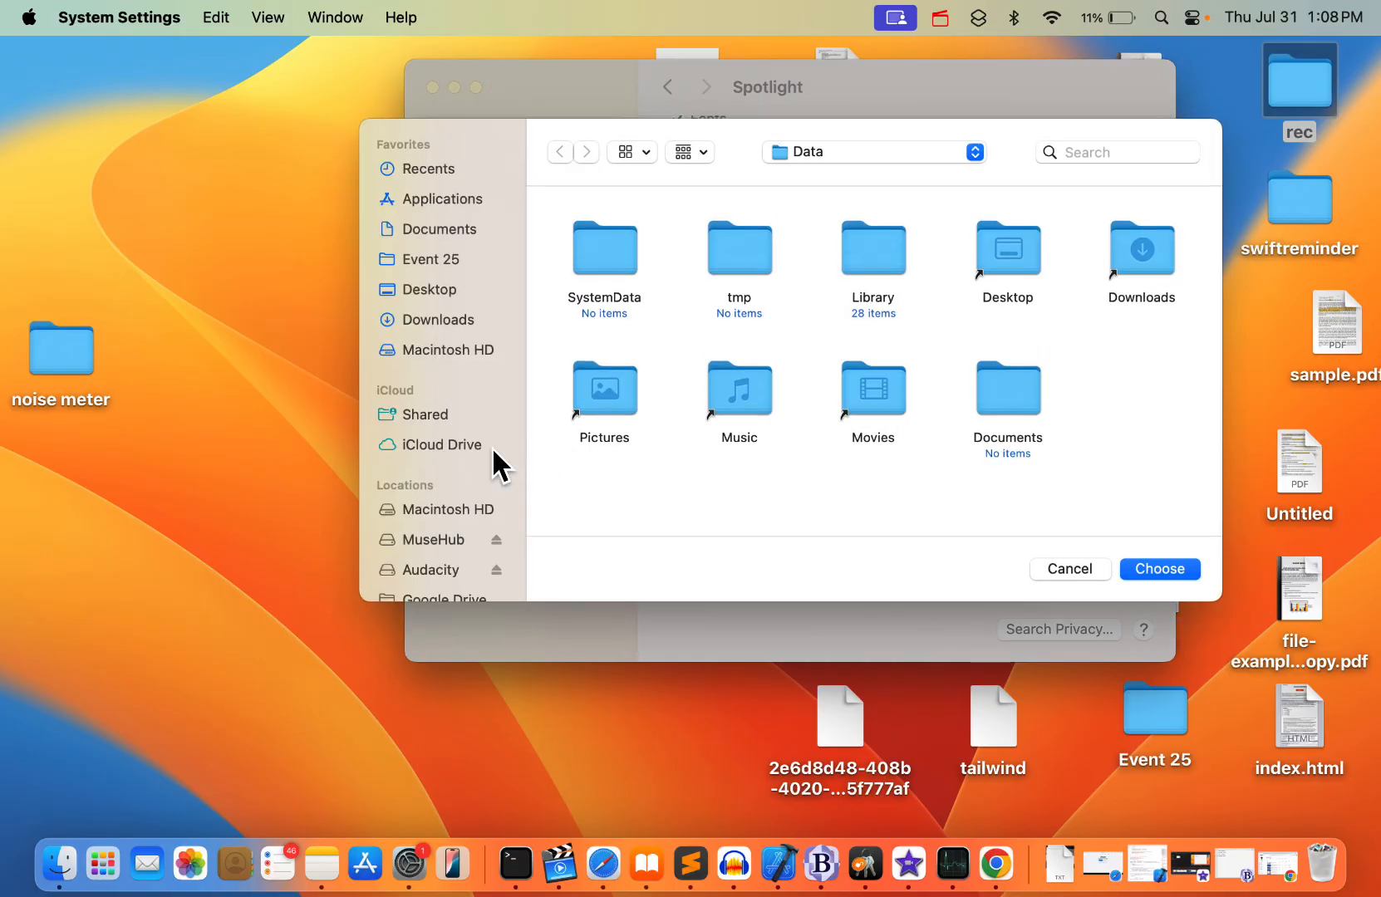
left_click(444, 509)
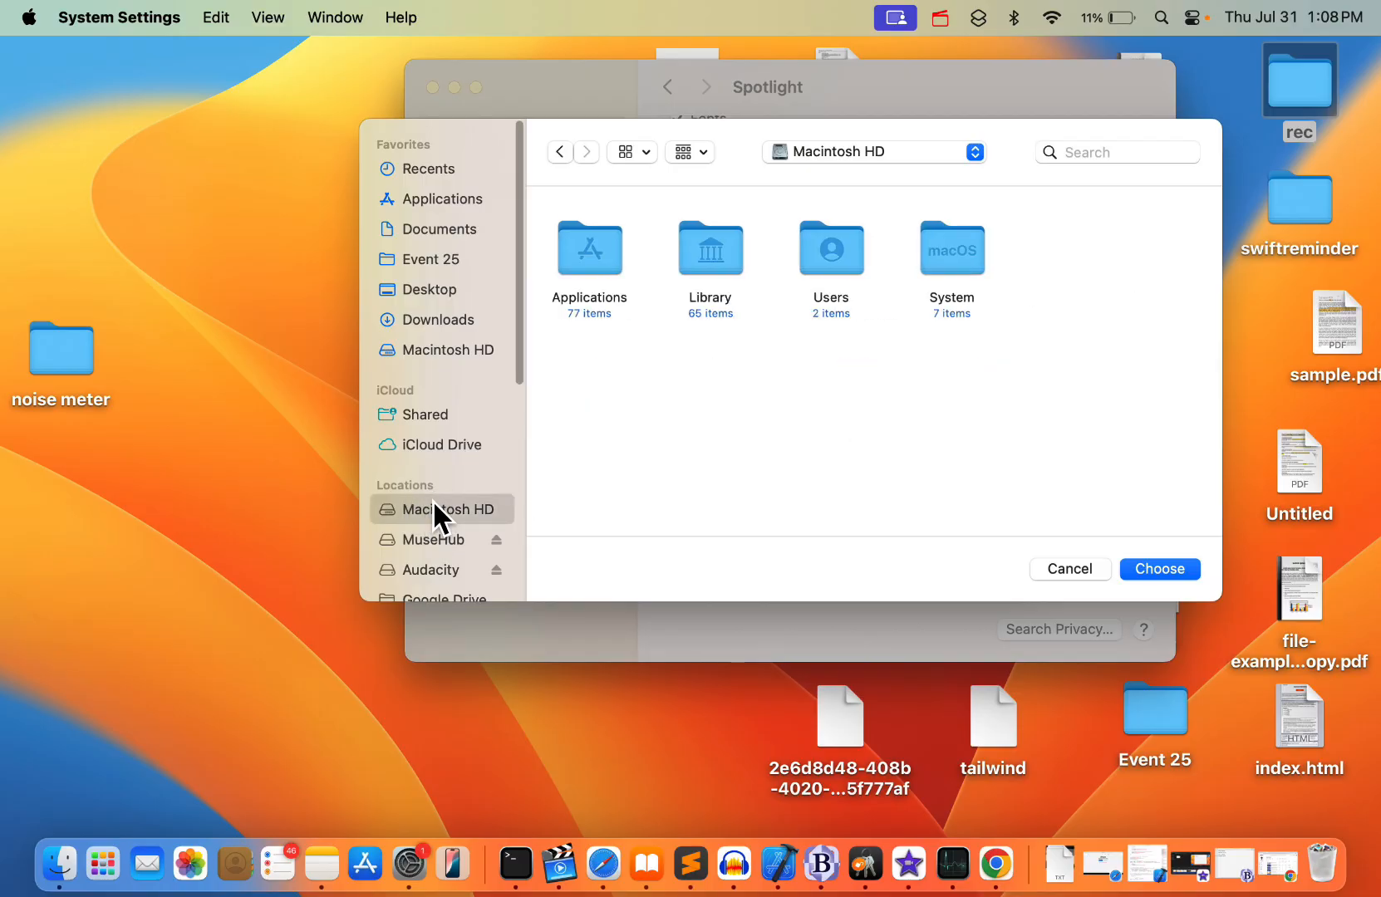
scroll("down", 3)
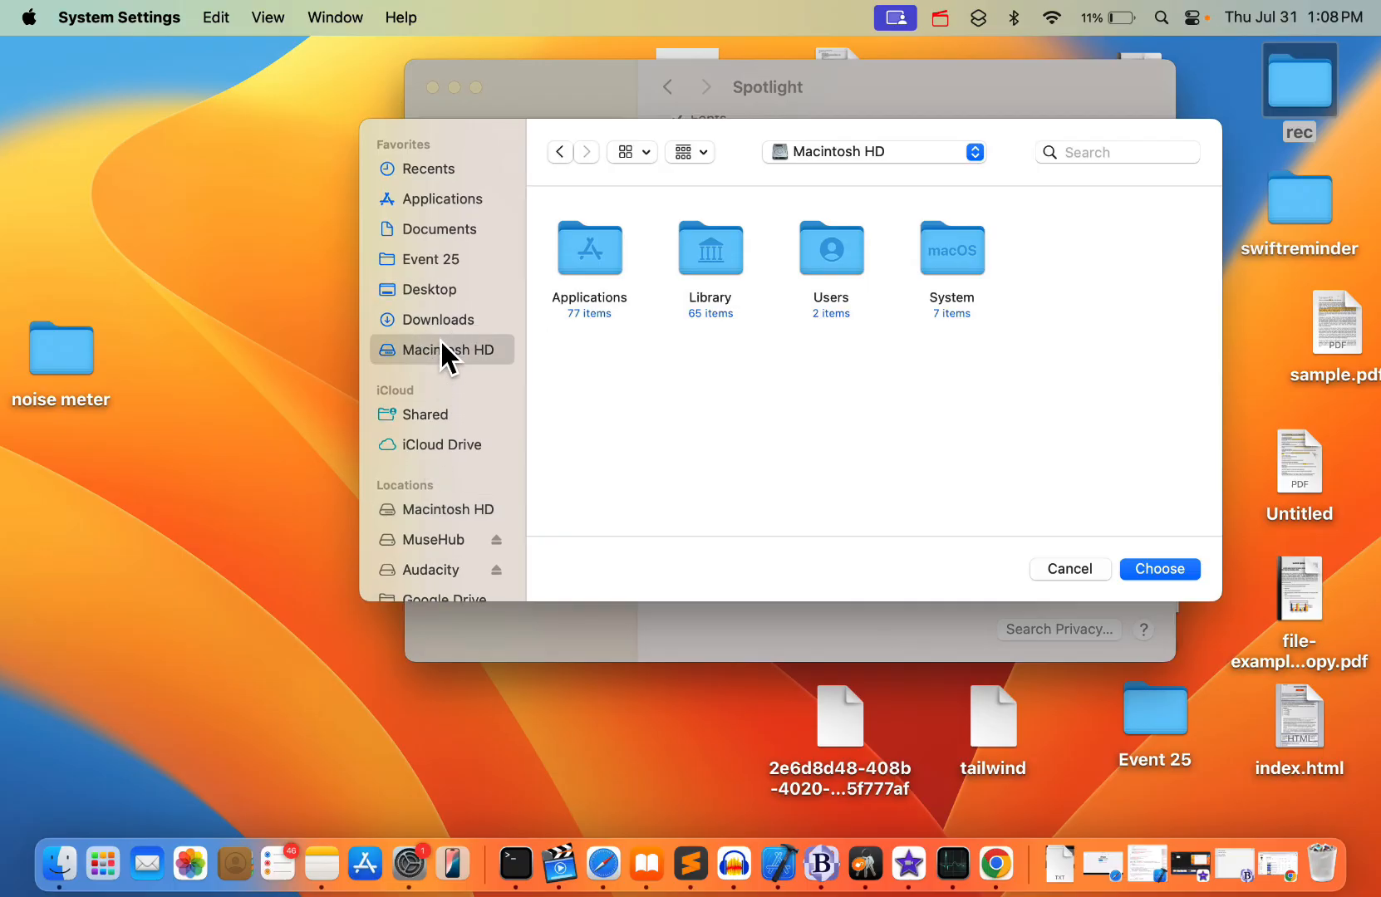
left_click(445, 349)
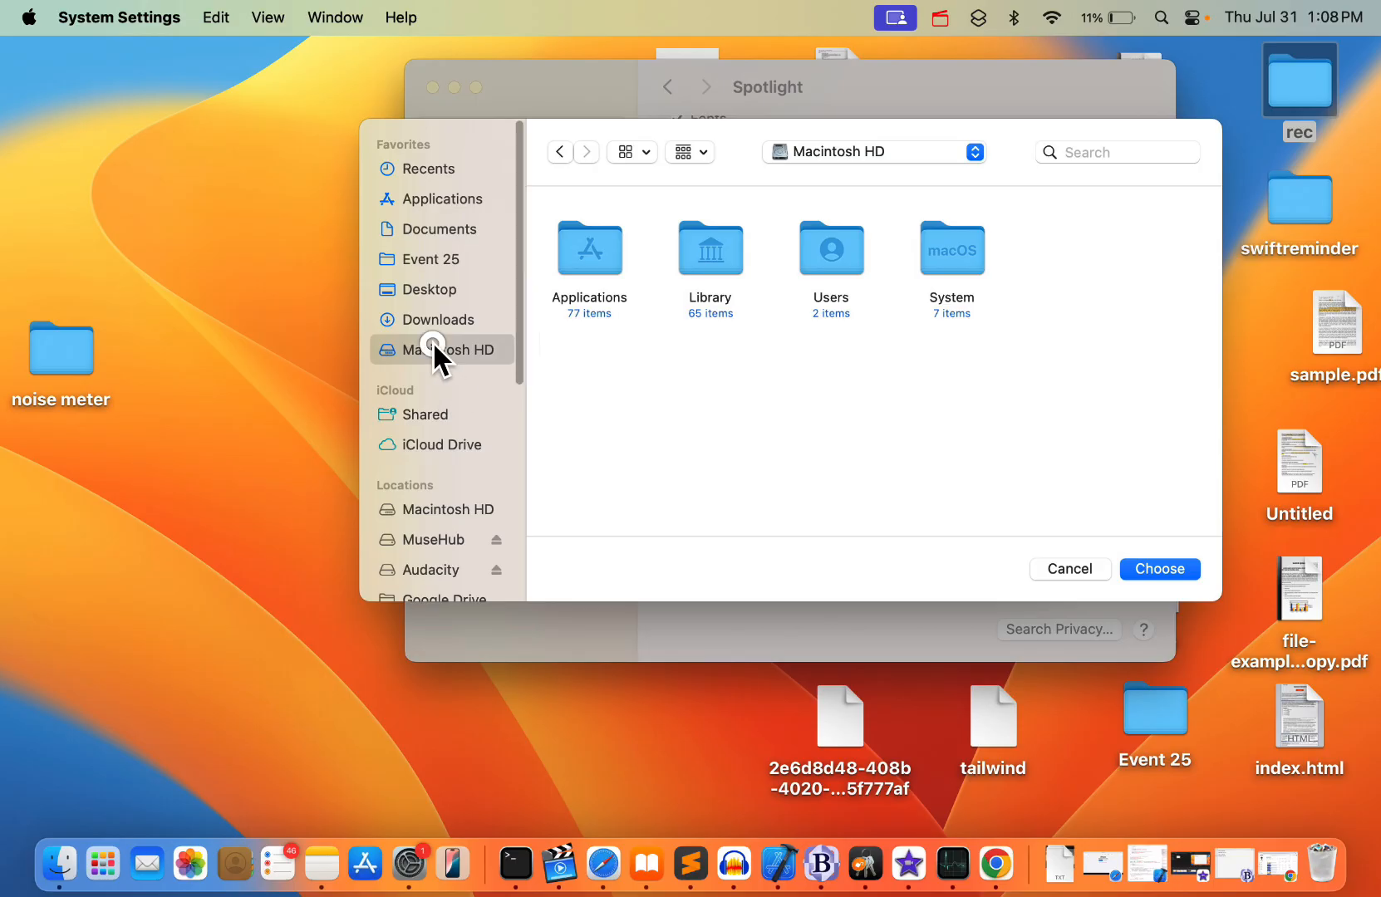
mouse_move(524, 357)
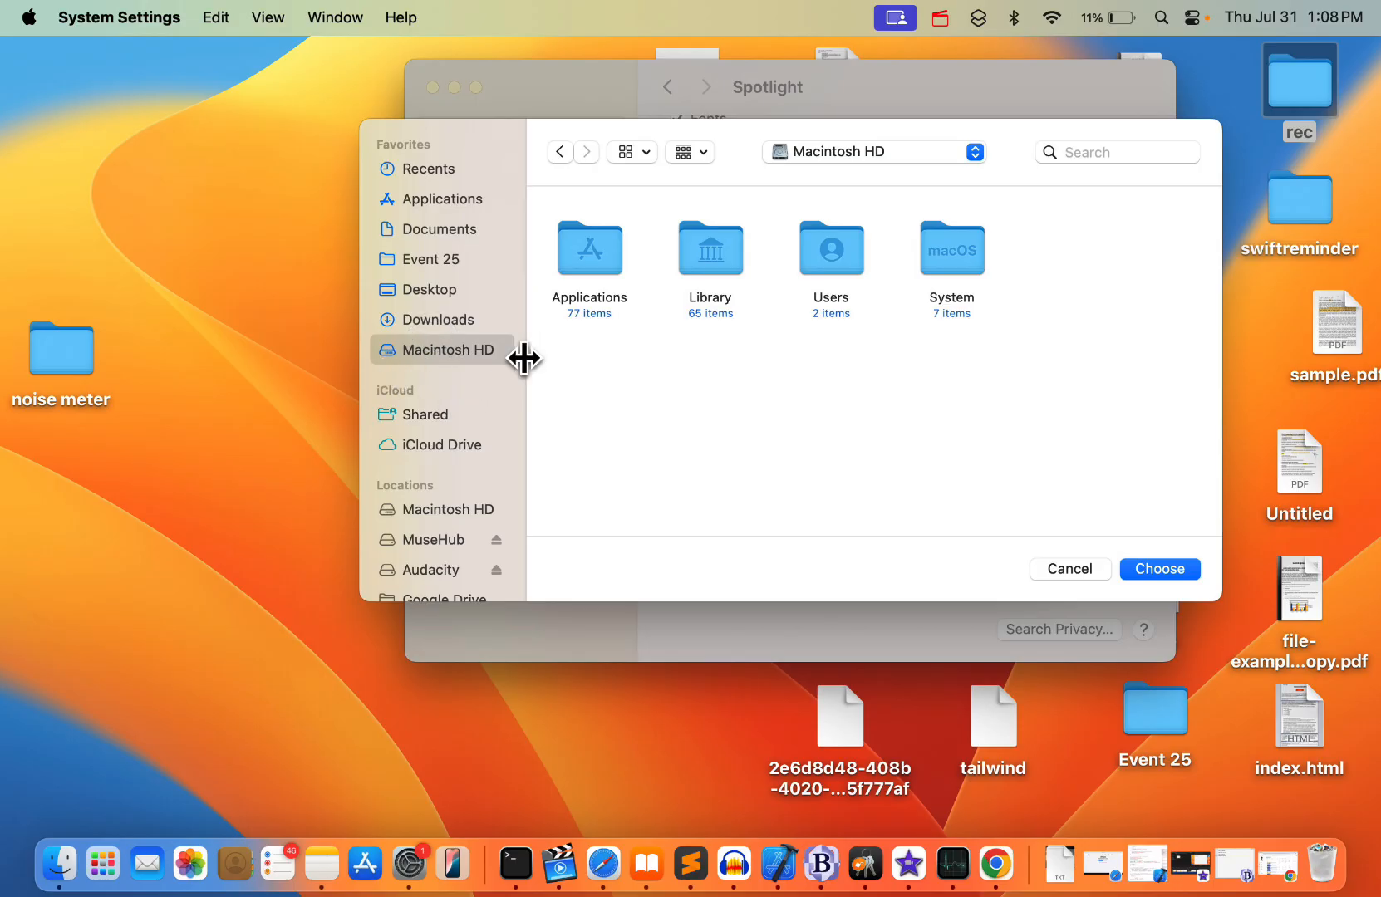
Confirm Macintosh HD as a Spotlight exclusion despite the warning, then dismiss the list.
left_click(1158, 569)
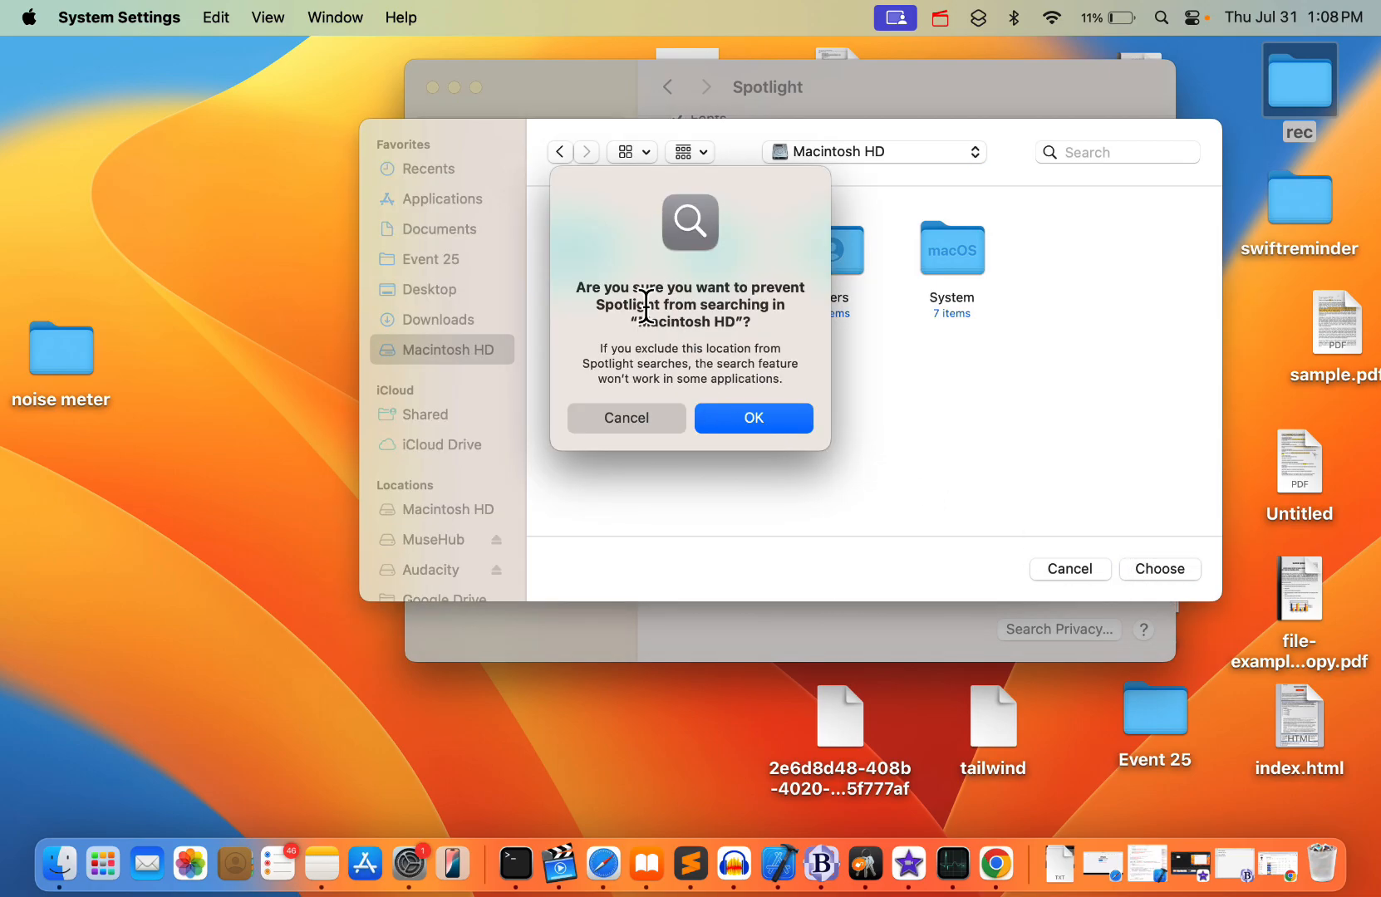
mouse_move(772, 350)
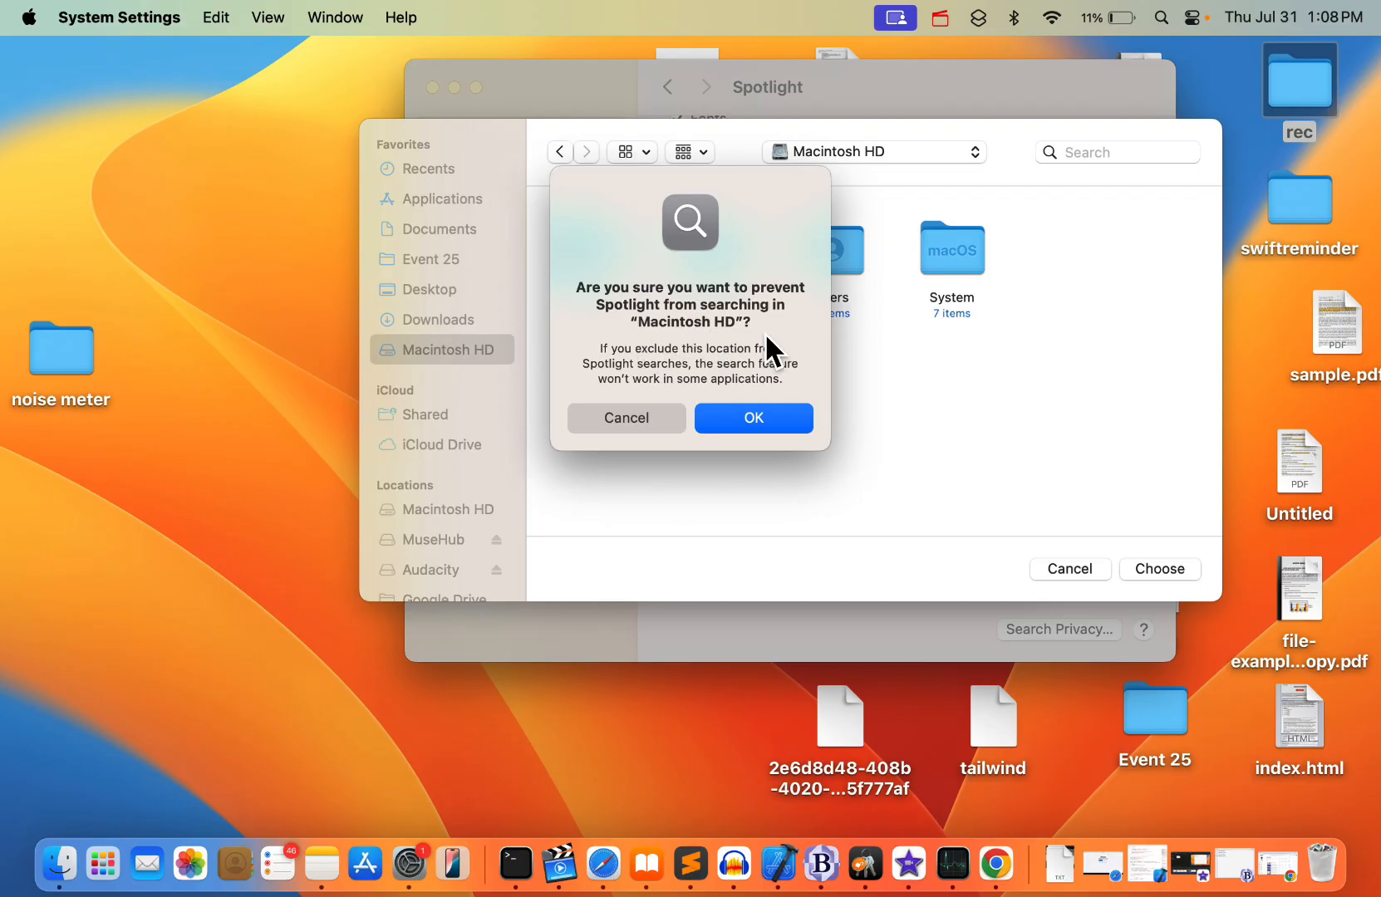
mouse_move(450, 401)
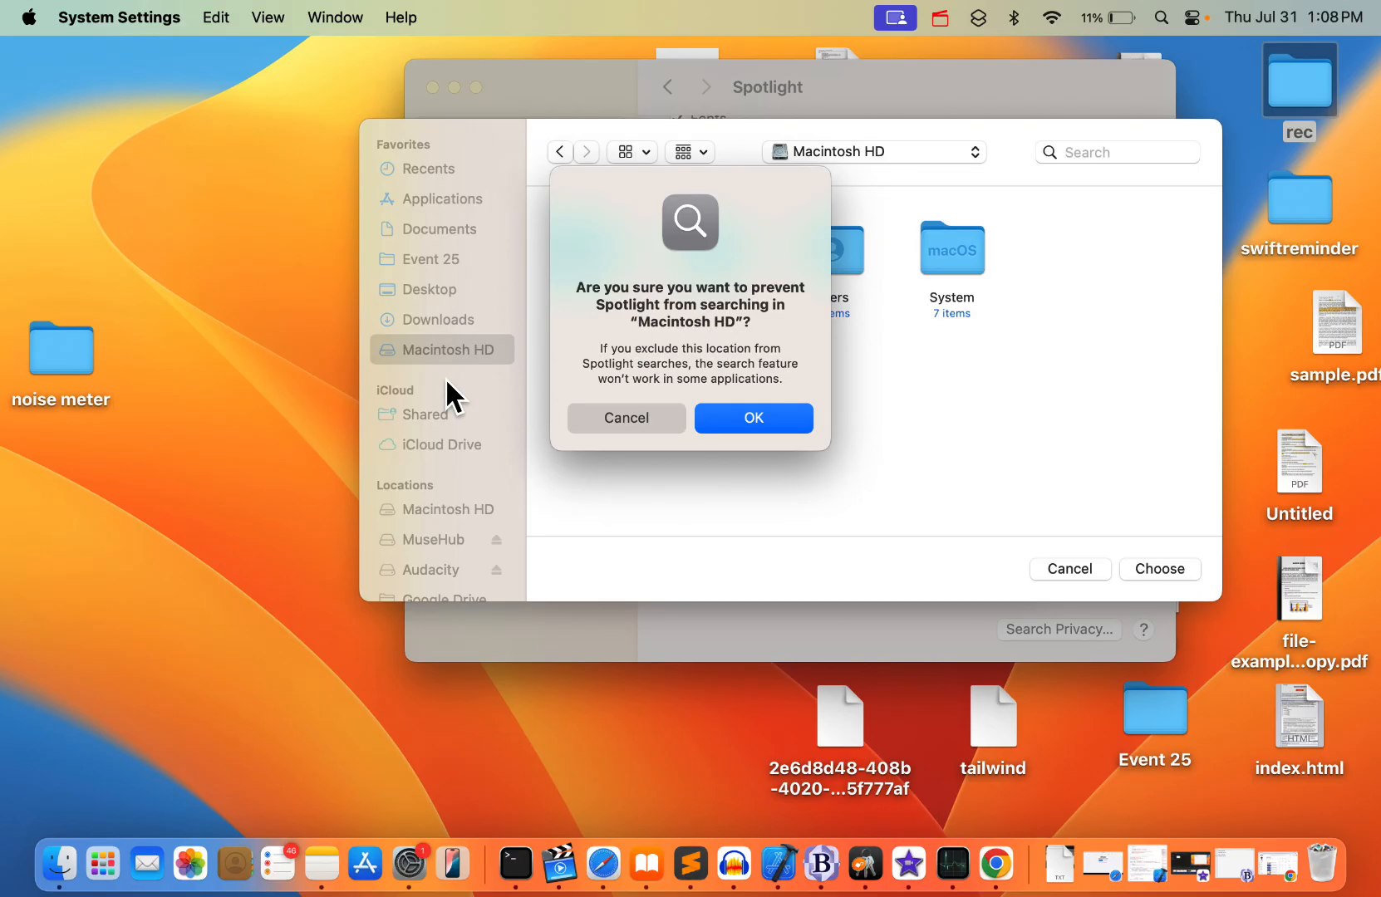
mouse_move(459, 233)
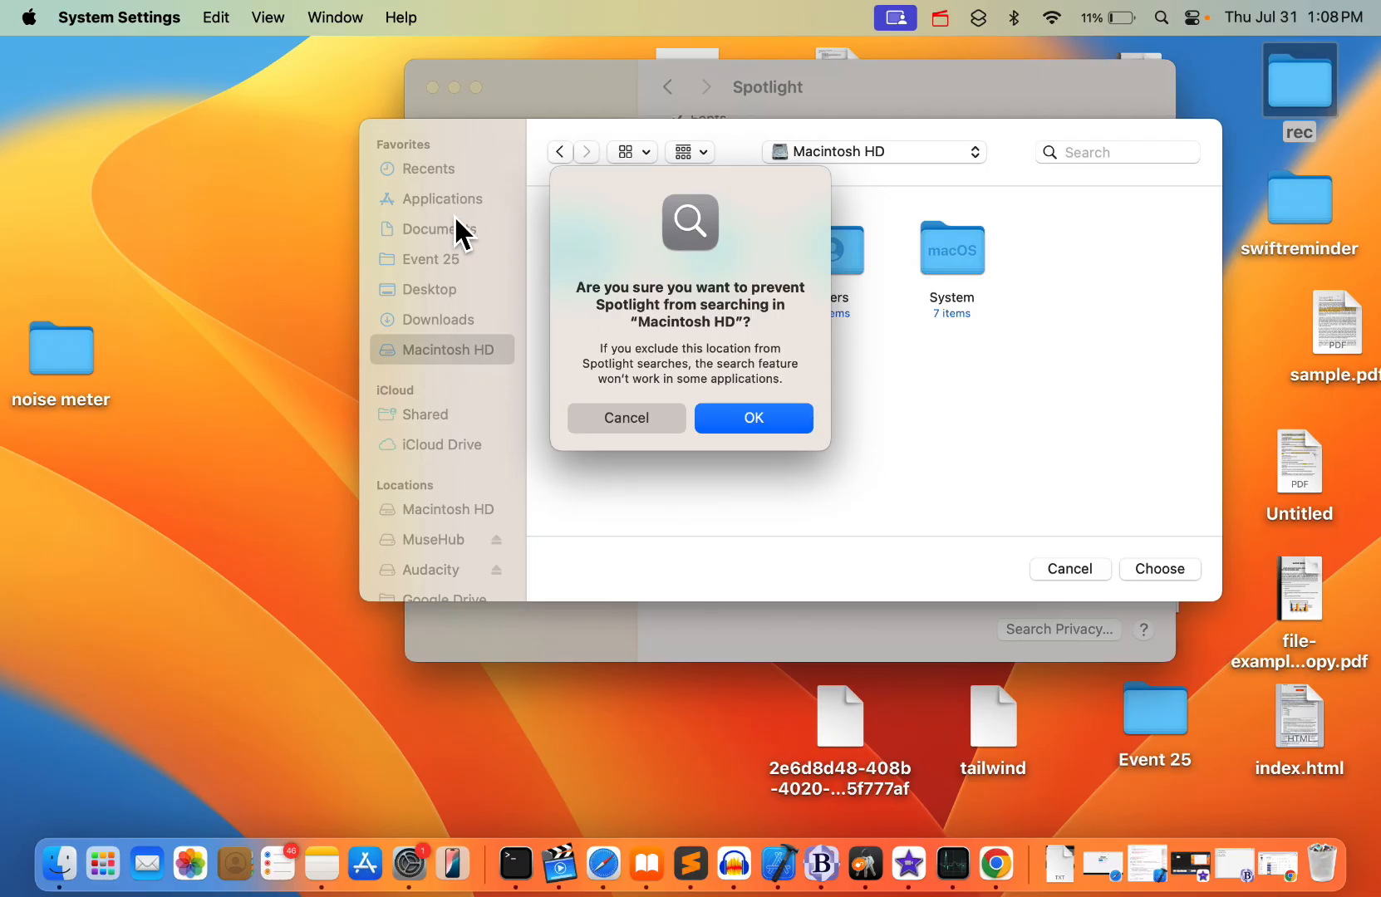
left_click(751, 417)
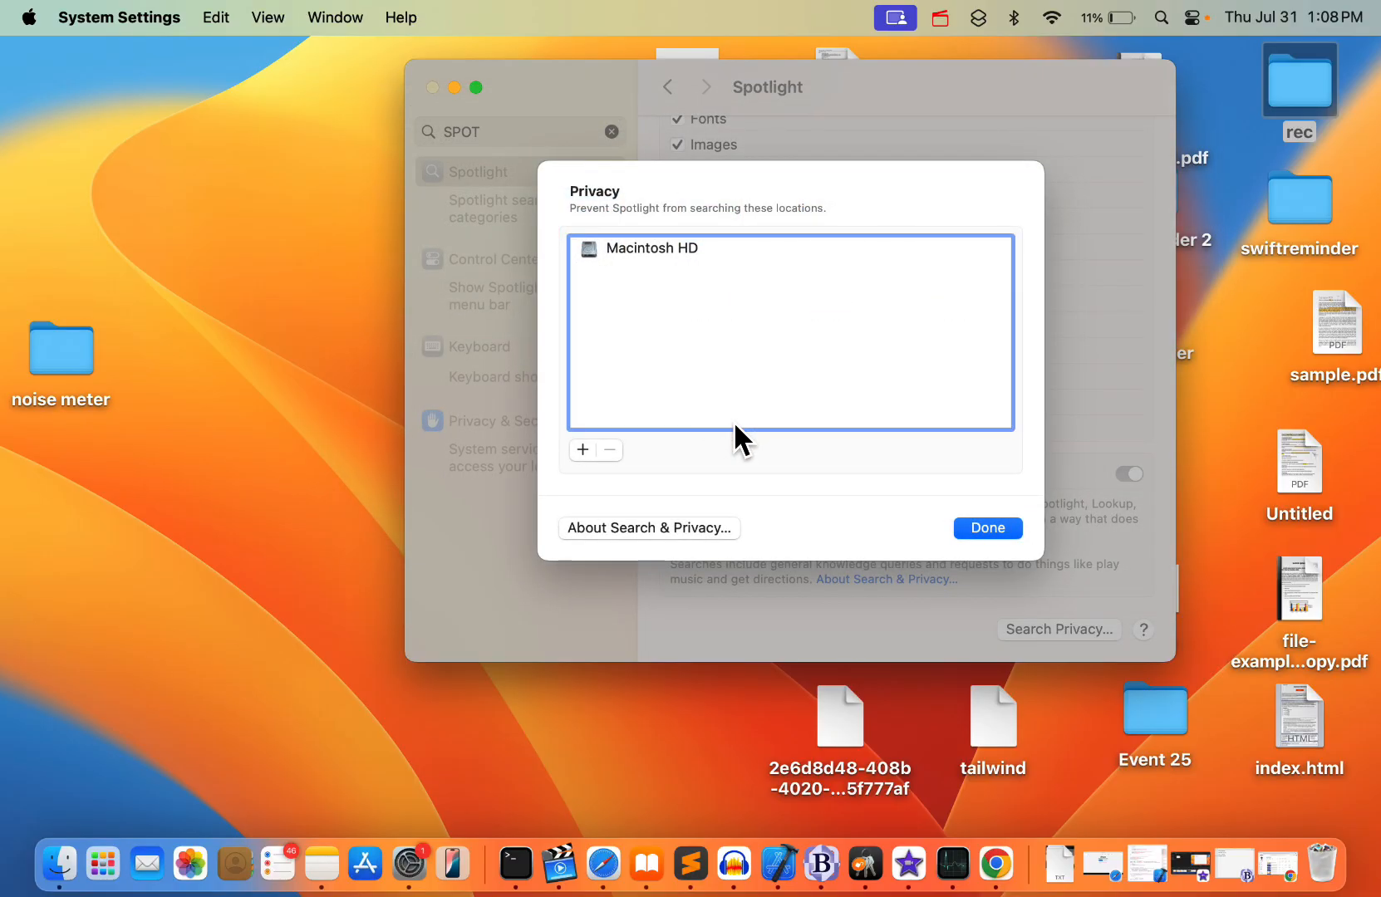
left_click(987, 527)
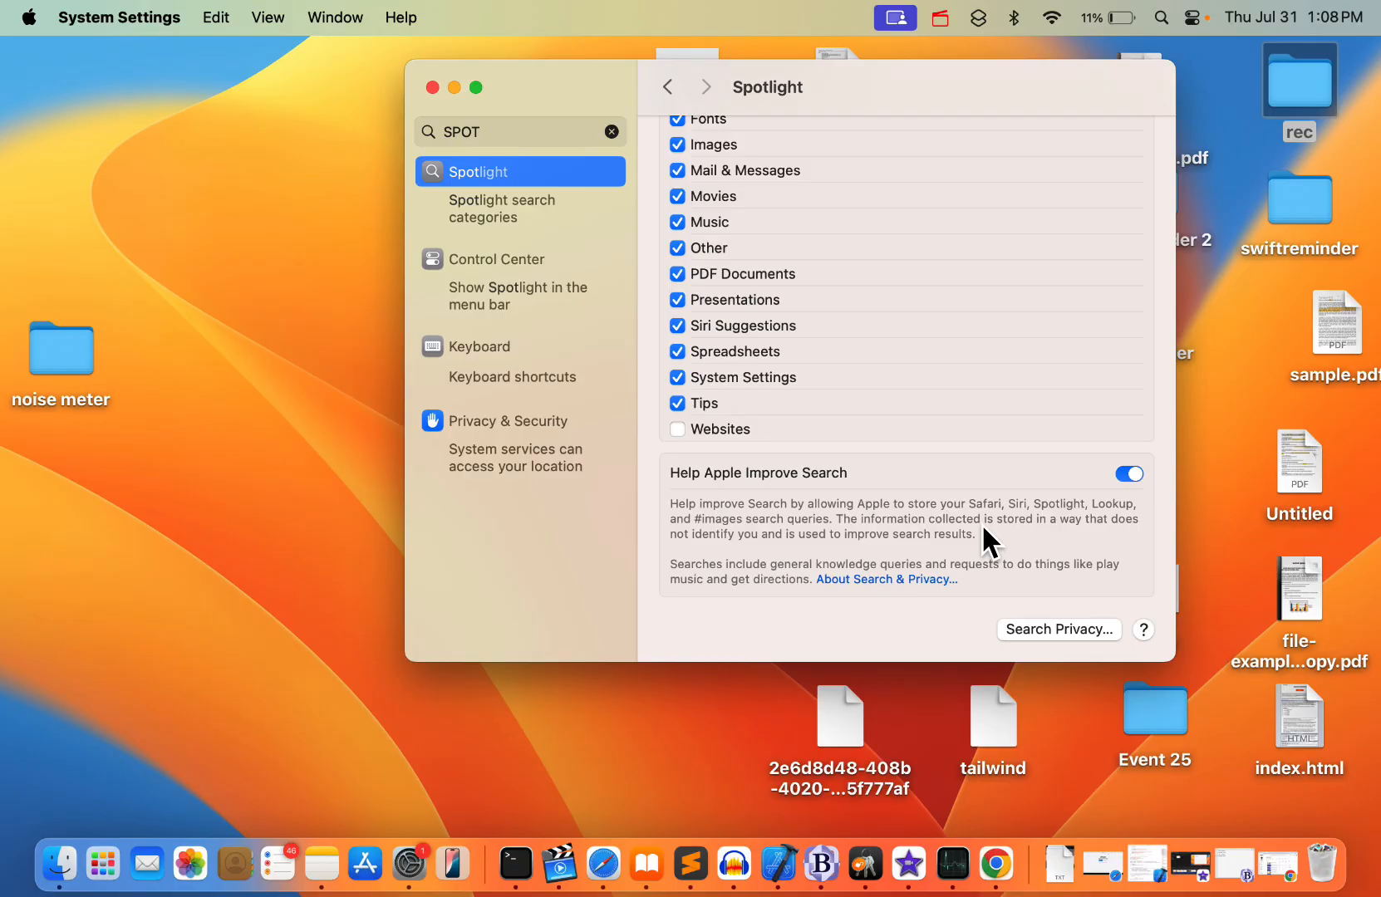
mouse_move(955, 563)
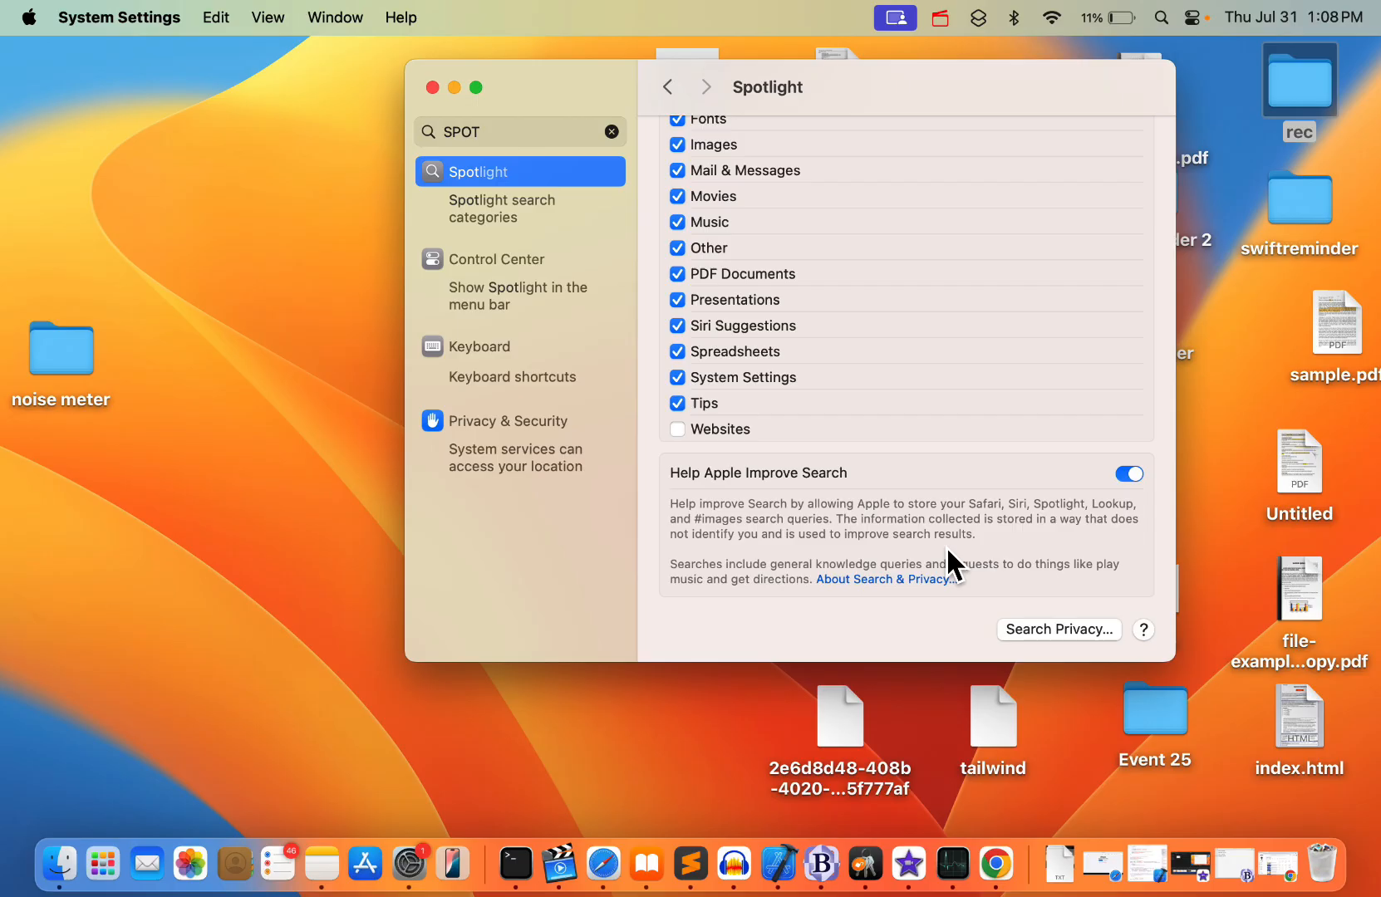
Delete the Macintosh HD entry from Search Privacy, leaving the exclusion list empty.
left_click(1128, 473)
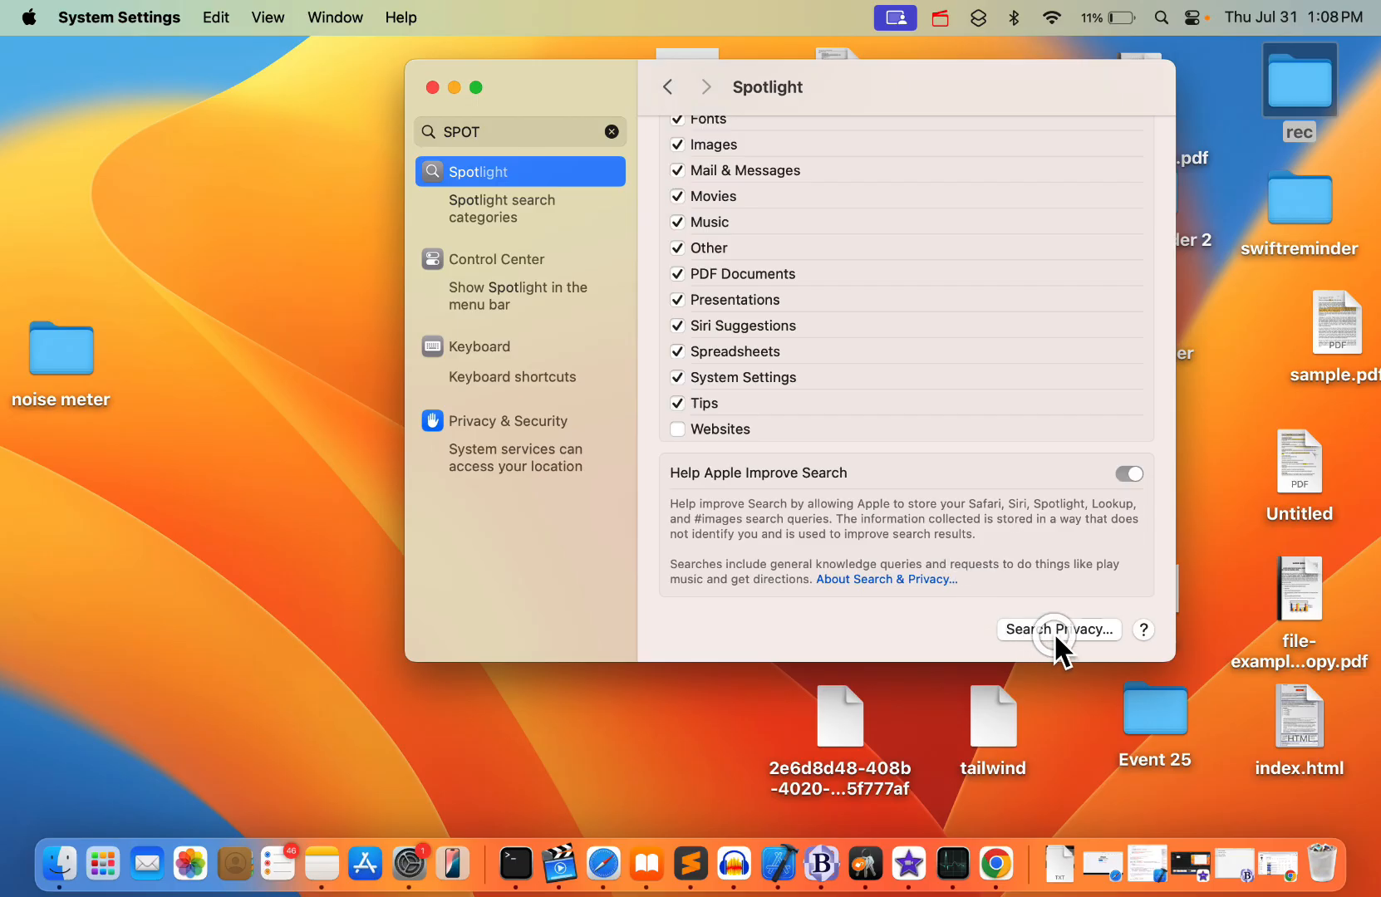
left_click(1058, 628)
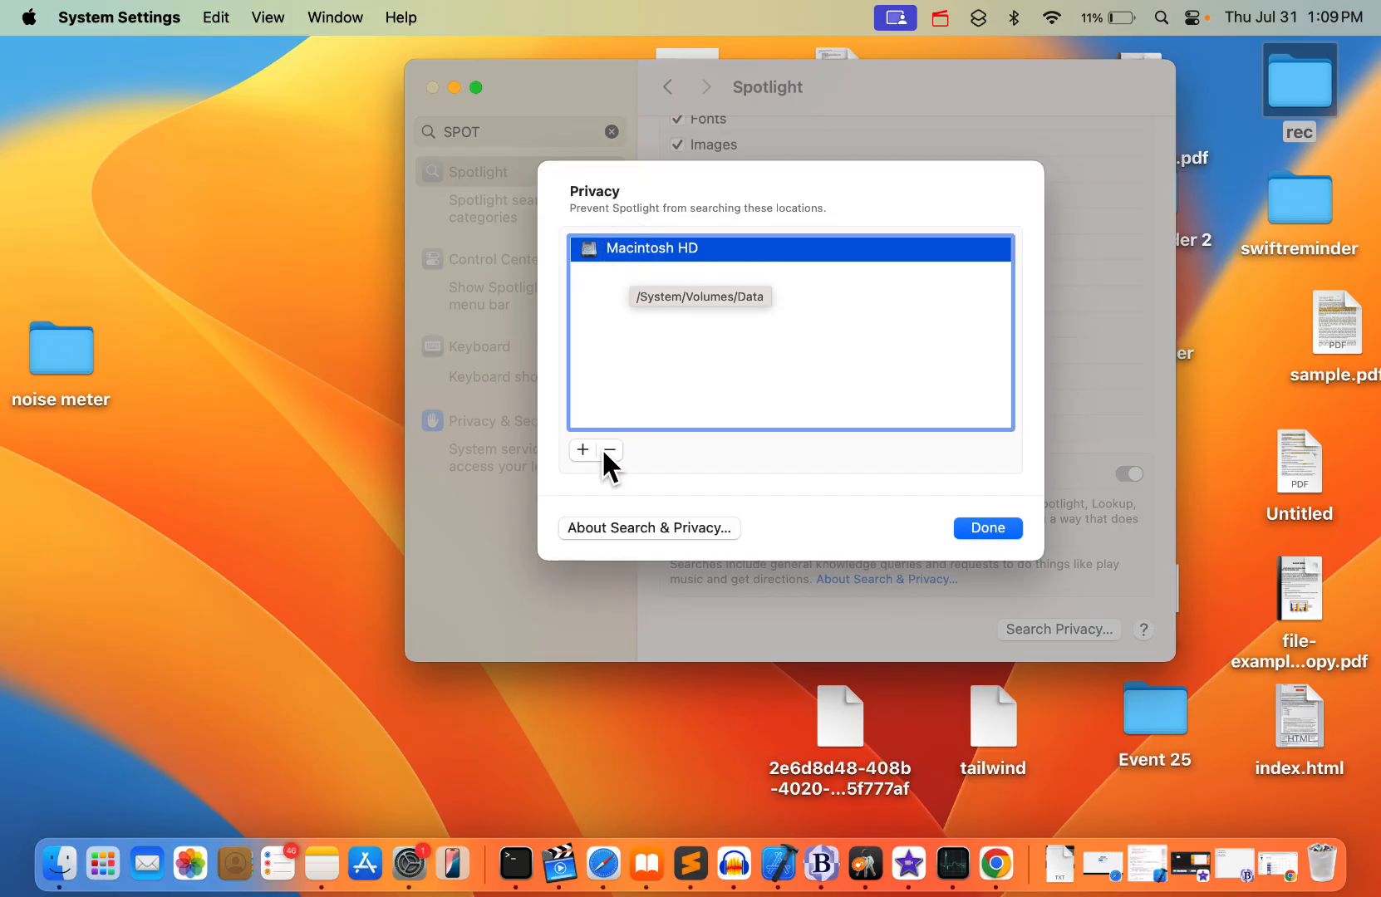
left_click(608, 450)
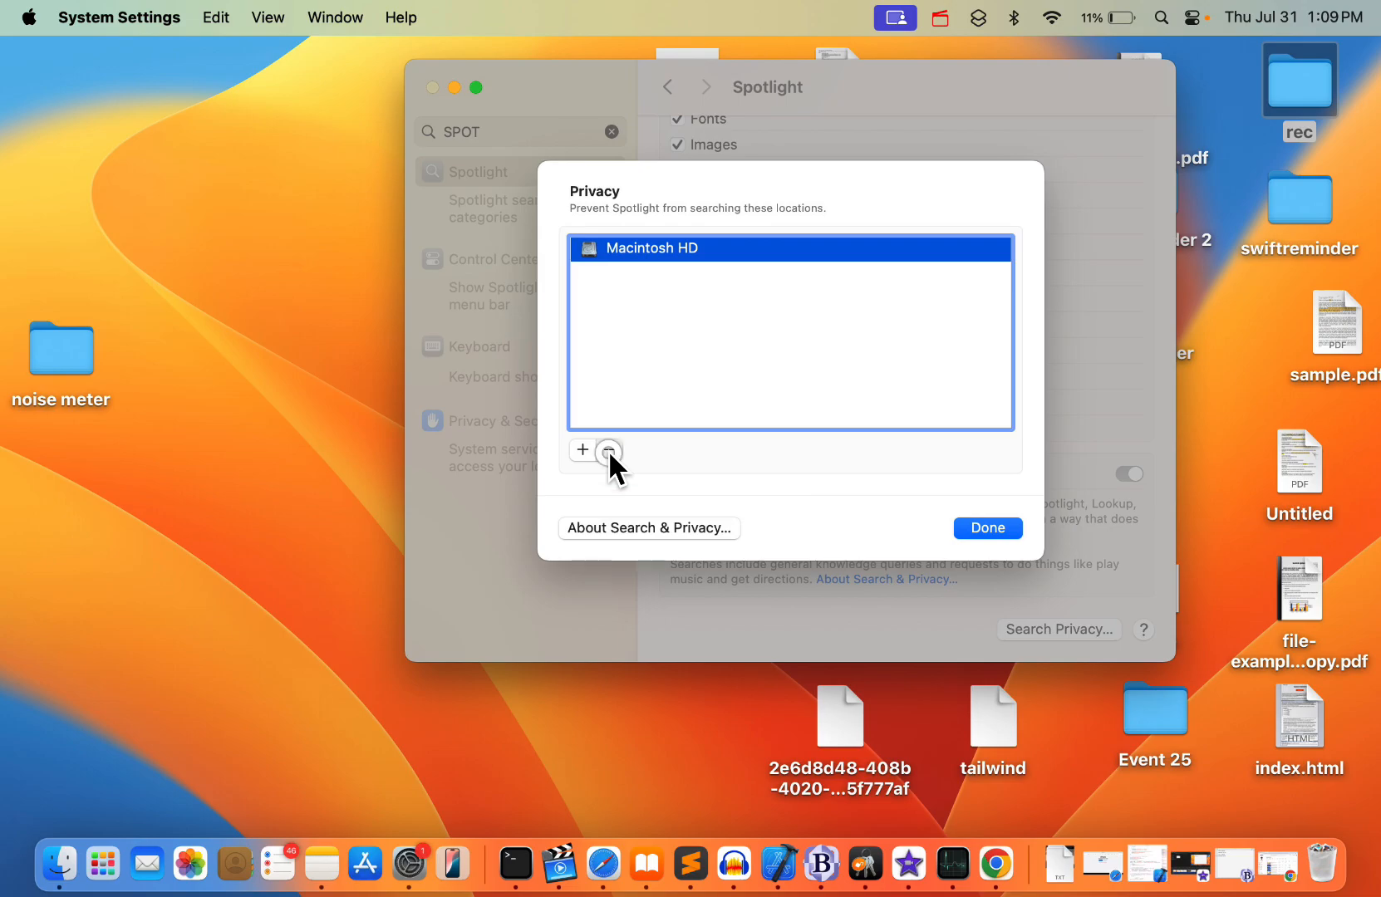
left_click(607, 451)
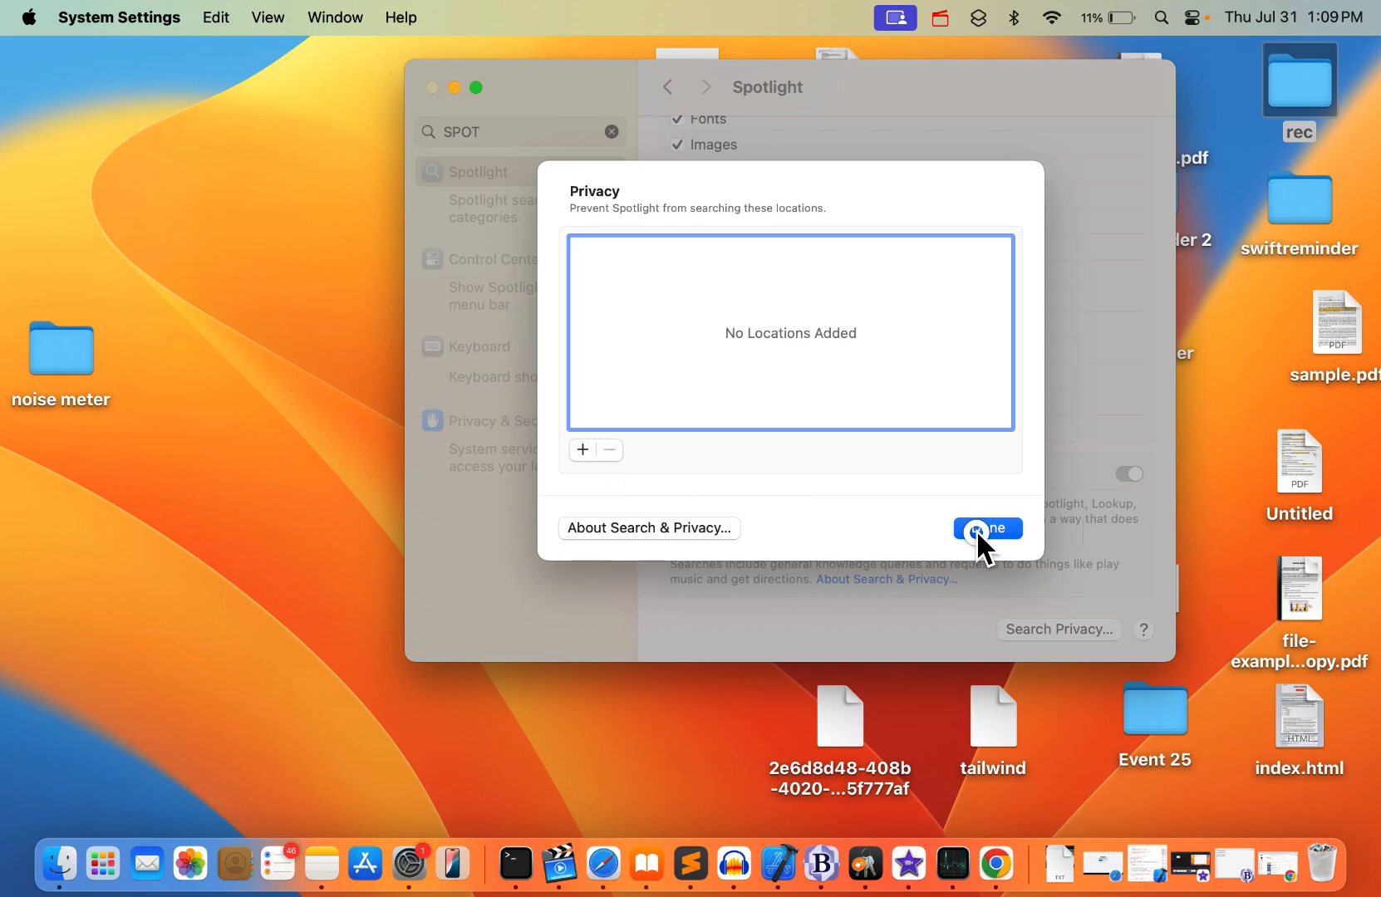
left_click(986, 527)
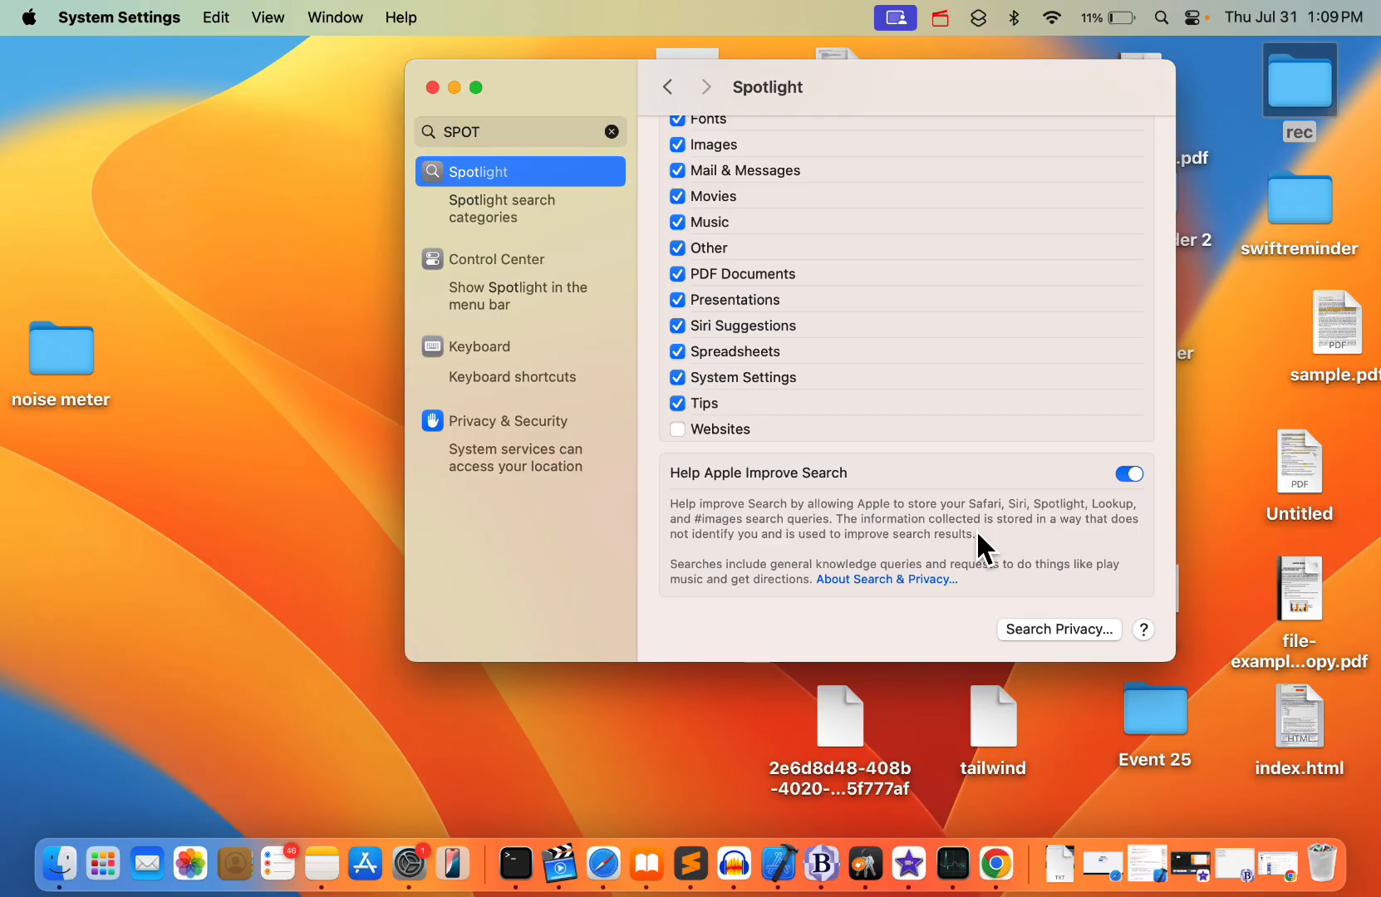